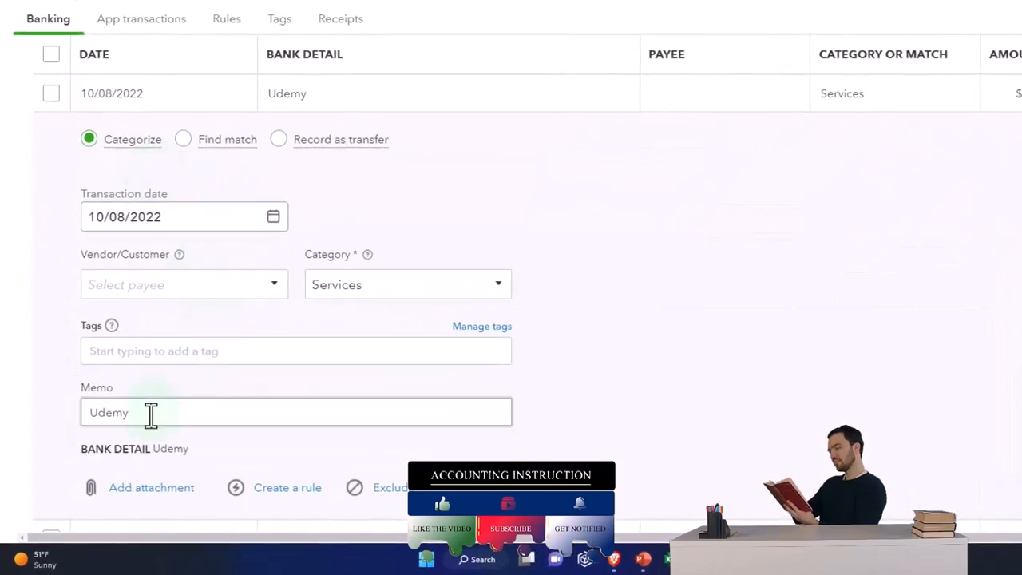
# Enter Udemy as payee on the 10/08/2022 Udemy deposit, then view category choices
pyautogui.click(183, 284)
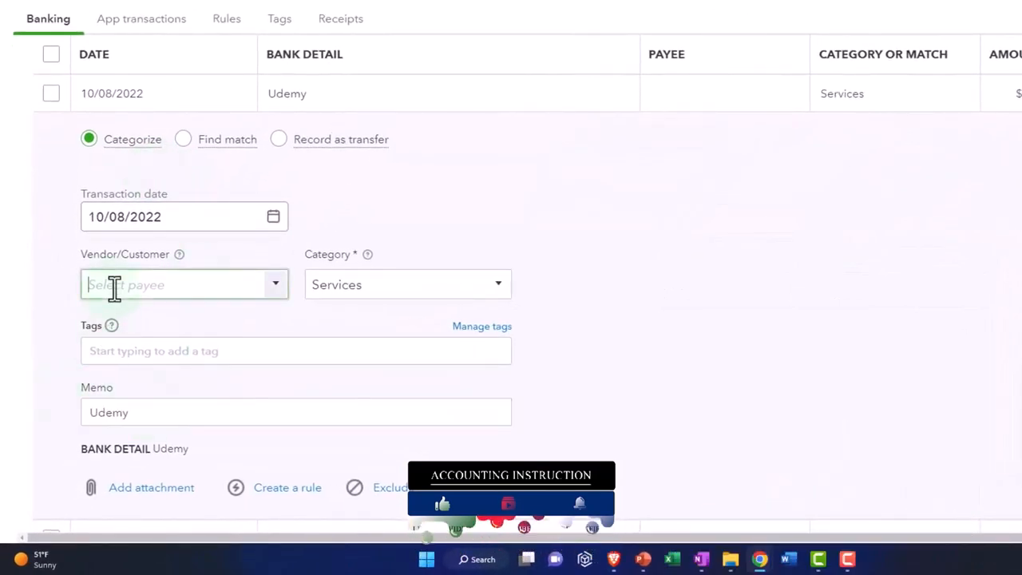
pyautogui.write('Udemy')
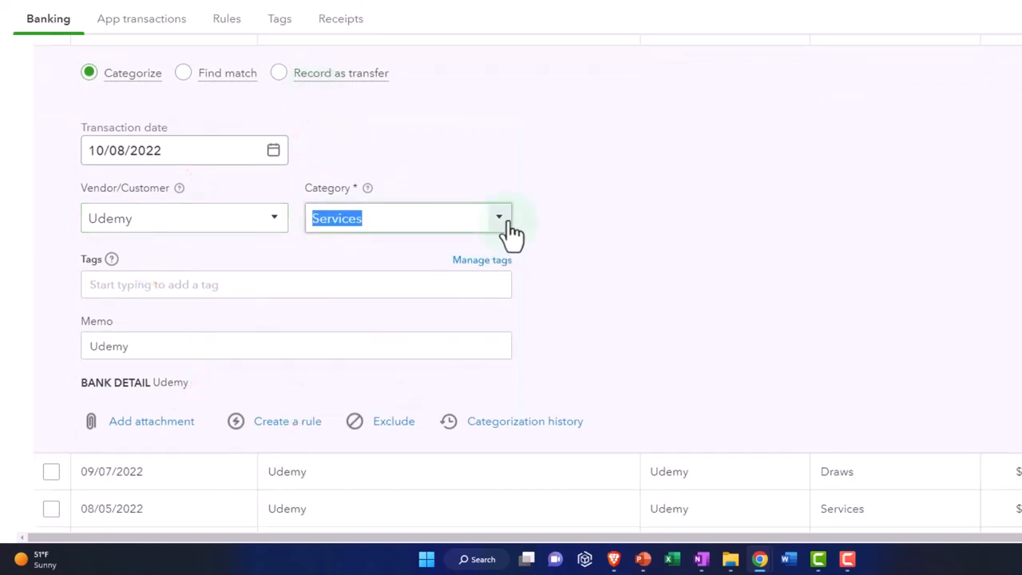
pyautogui.click(499, 218)
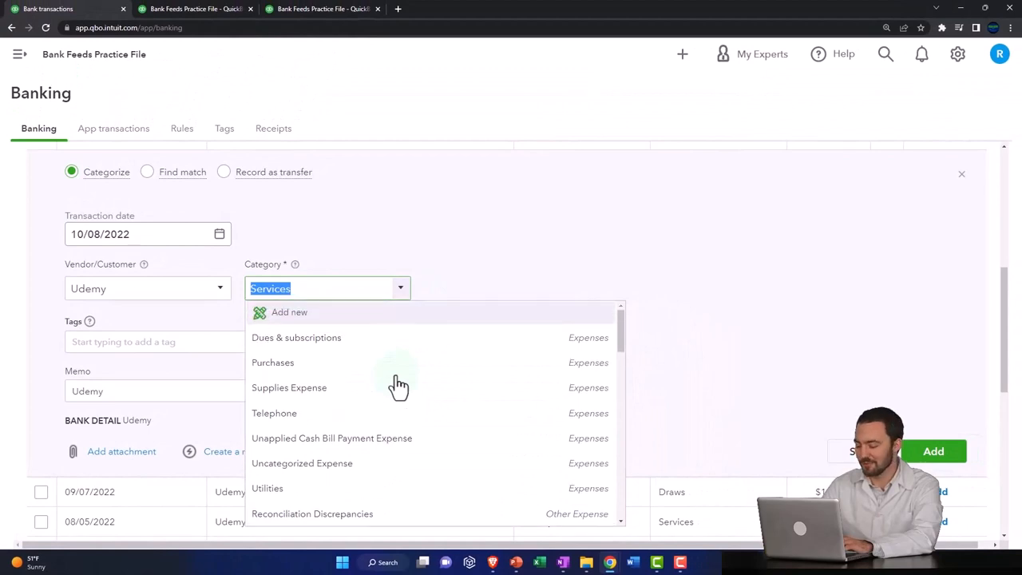
# Add a 'Udemy Income' account of type Income, detail Other Primary Income, as the category
pyautogui.click(289, 311)
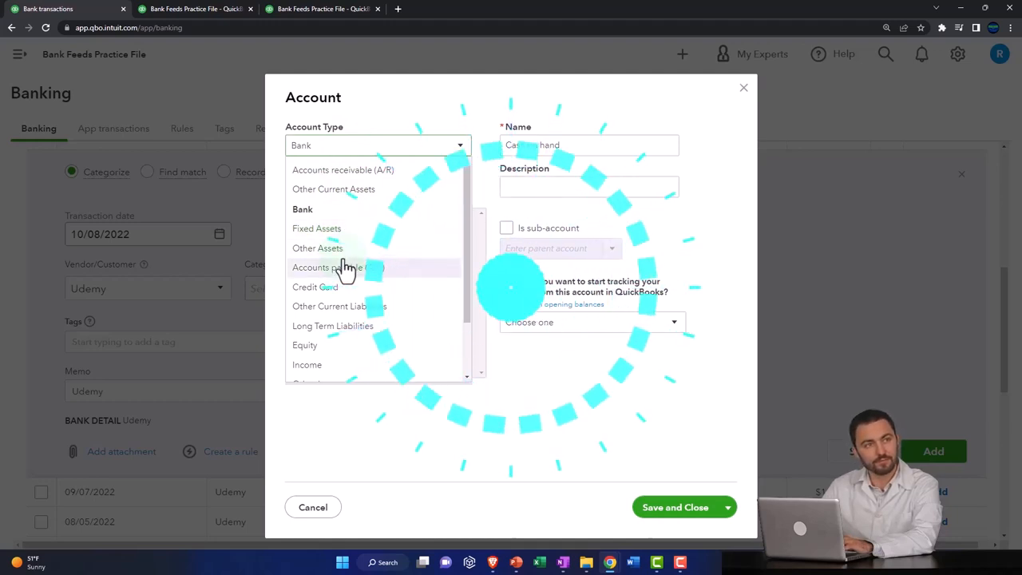
pyautogui.click(307, 364)
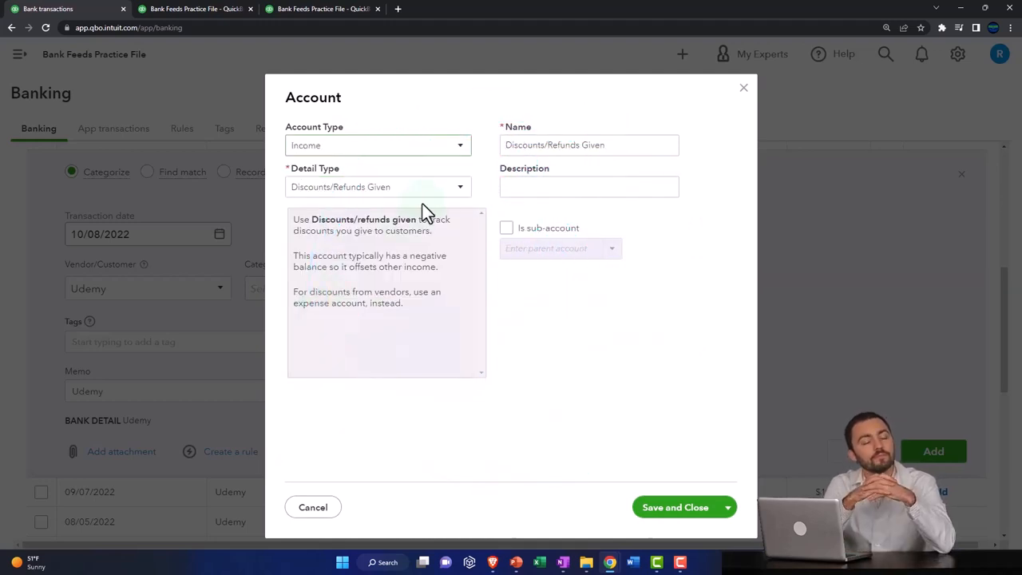
pyautogui.click(378, 186)
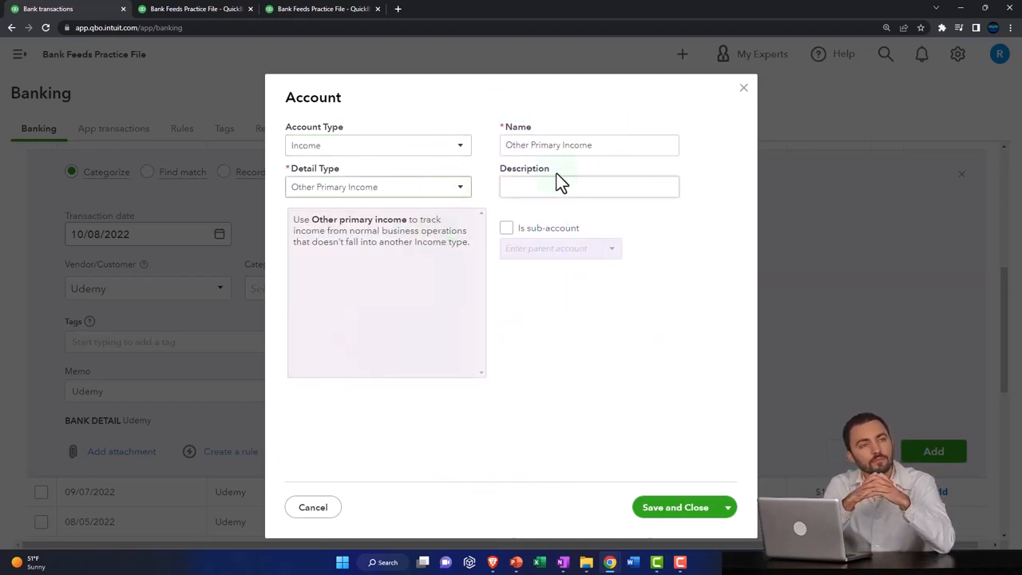
pyautogui.write('Ude')
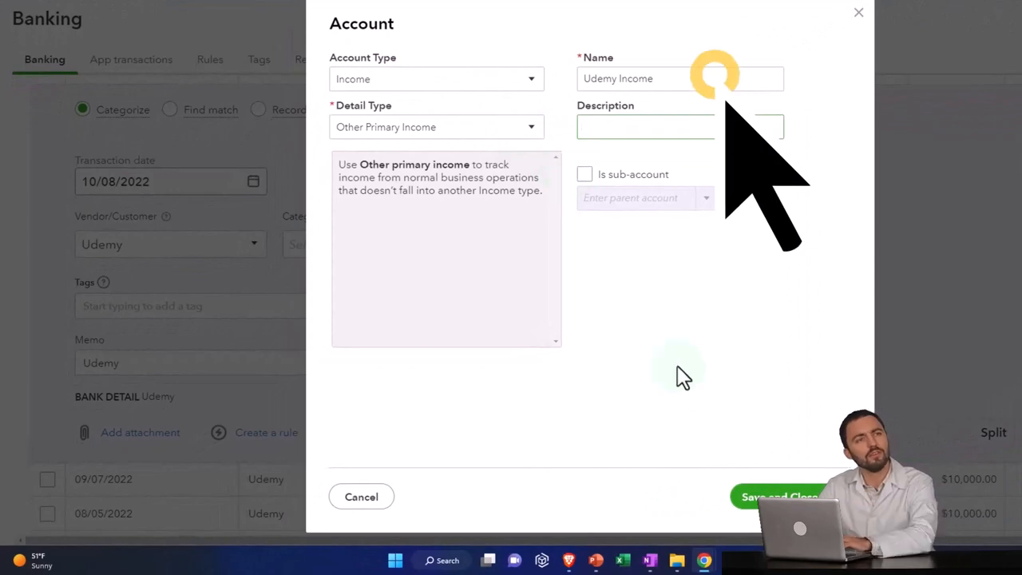
pyautogui.click(779, 496)
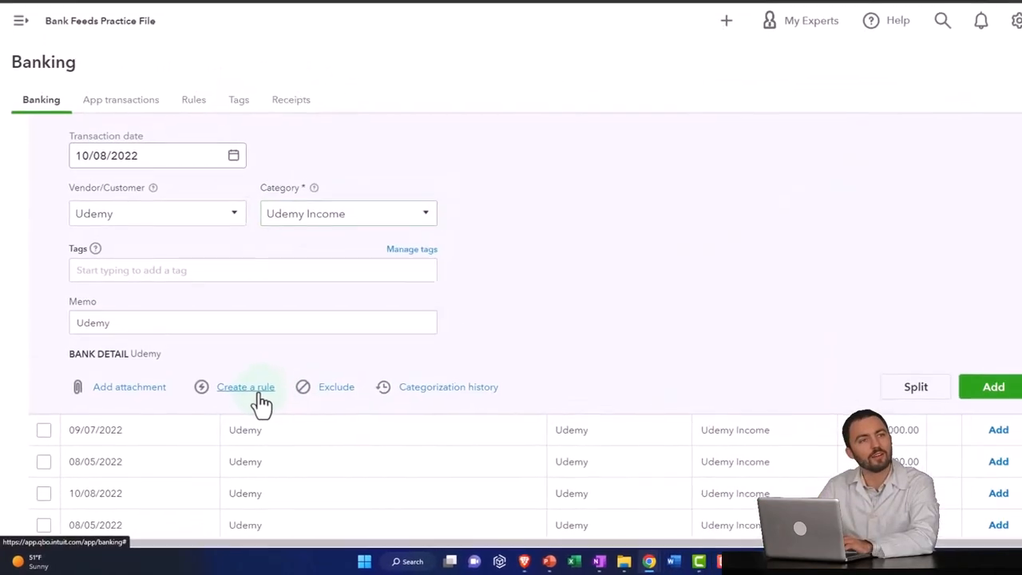
# Save a rule named 'Udemy' matching bank text containing Udemy
pyautogui.click(245, 386)
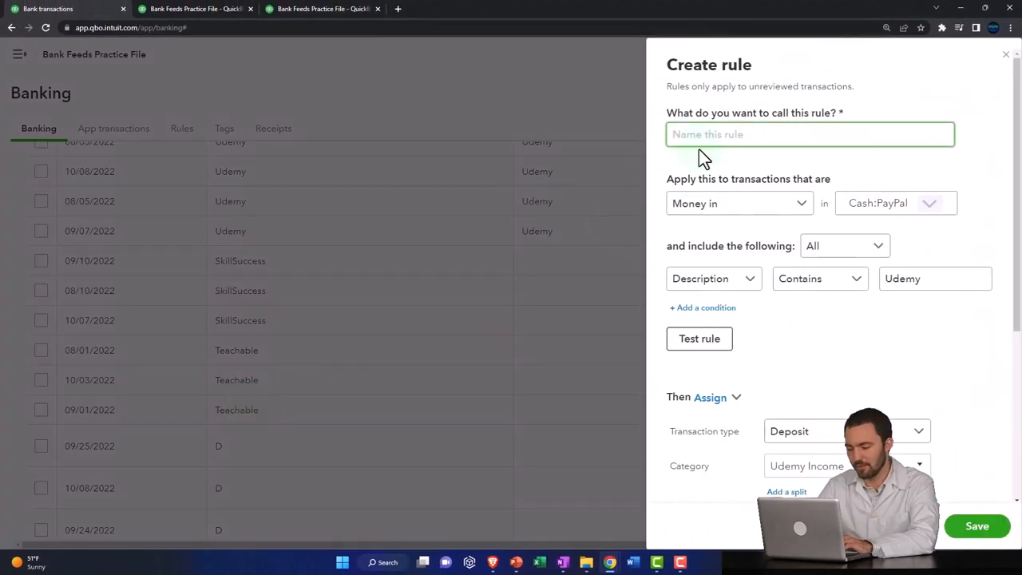
pyautogui.write('Udemy')
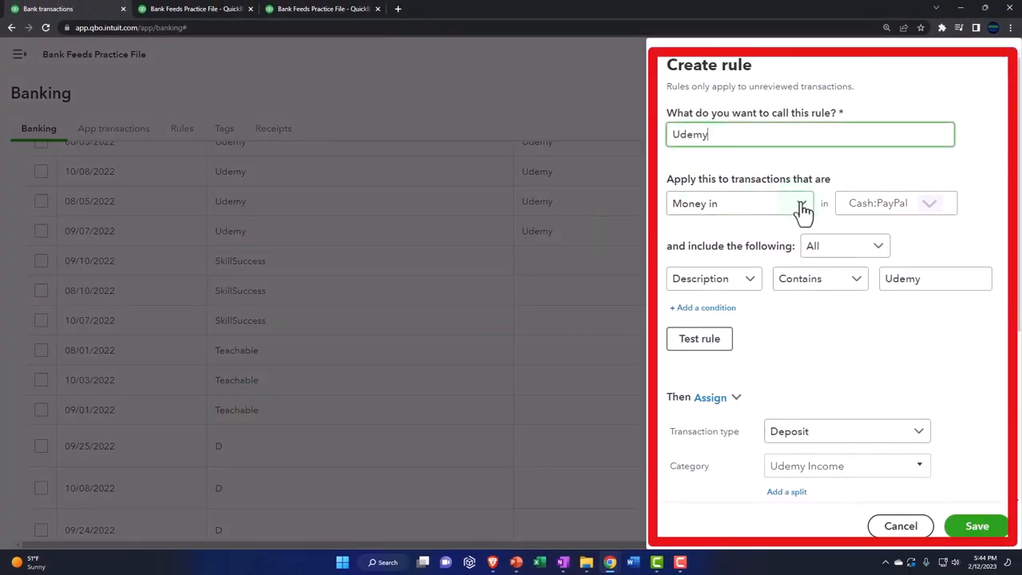
pyautogui.moveTo(878, 246)
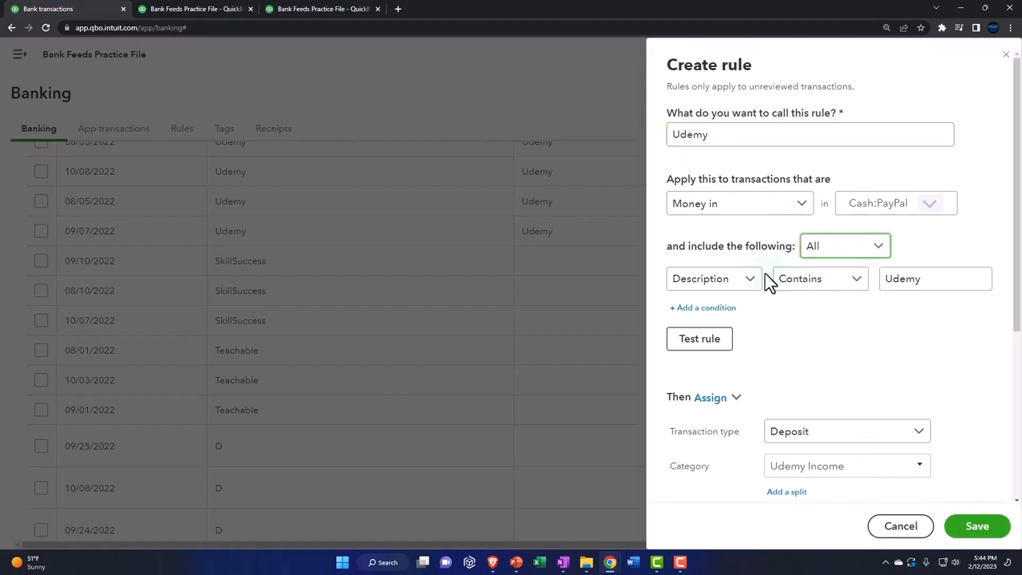
pyautogui.click(713, 278)
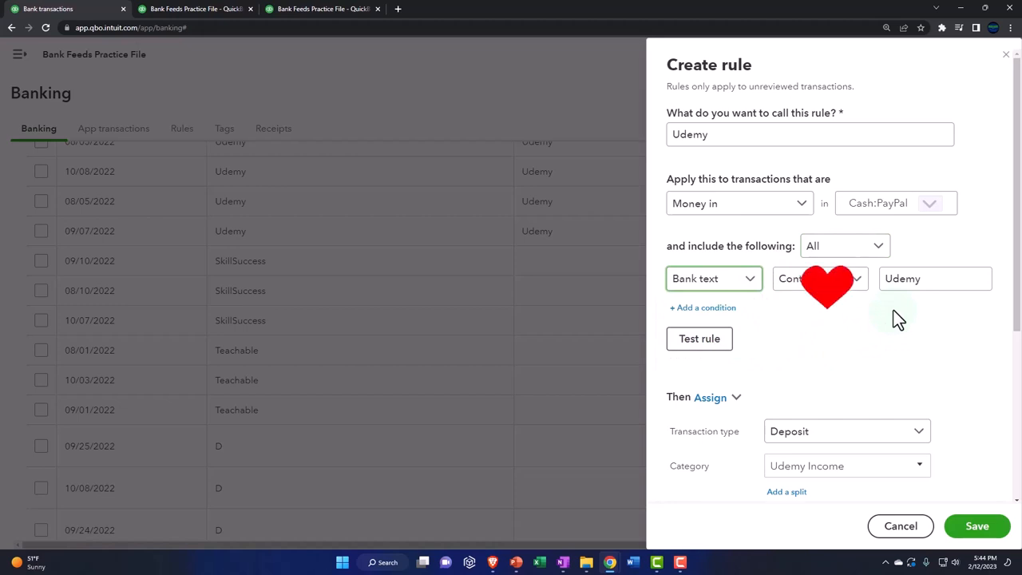
pyautogui.scroll(-3)
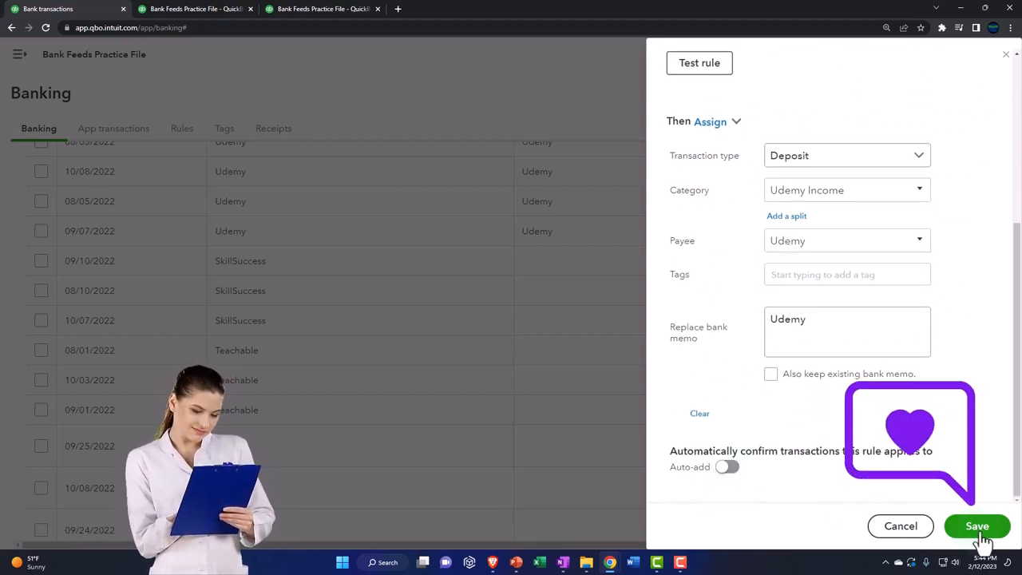
pyautogui.click(978, 526)
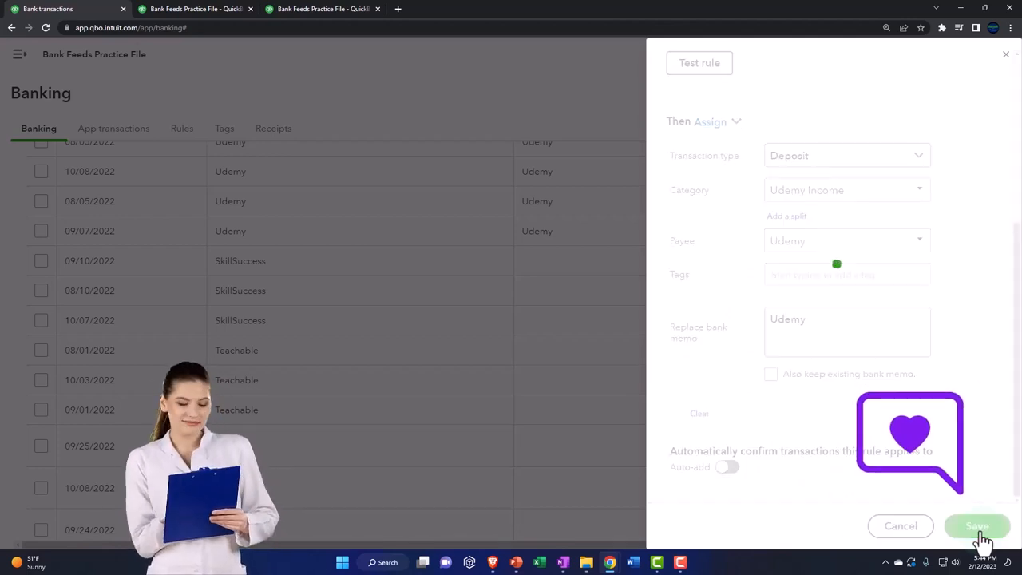
pyautogui.click(978, 525)
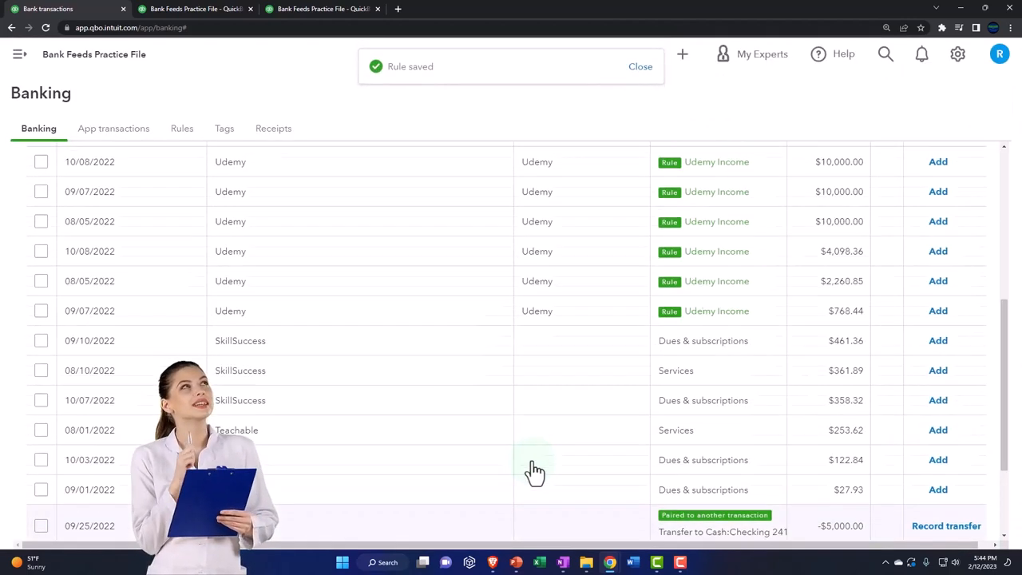
# Filter to Recognized transactions and batch-accept the six Udemy deposits
pyautogui.click(198, 183)
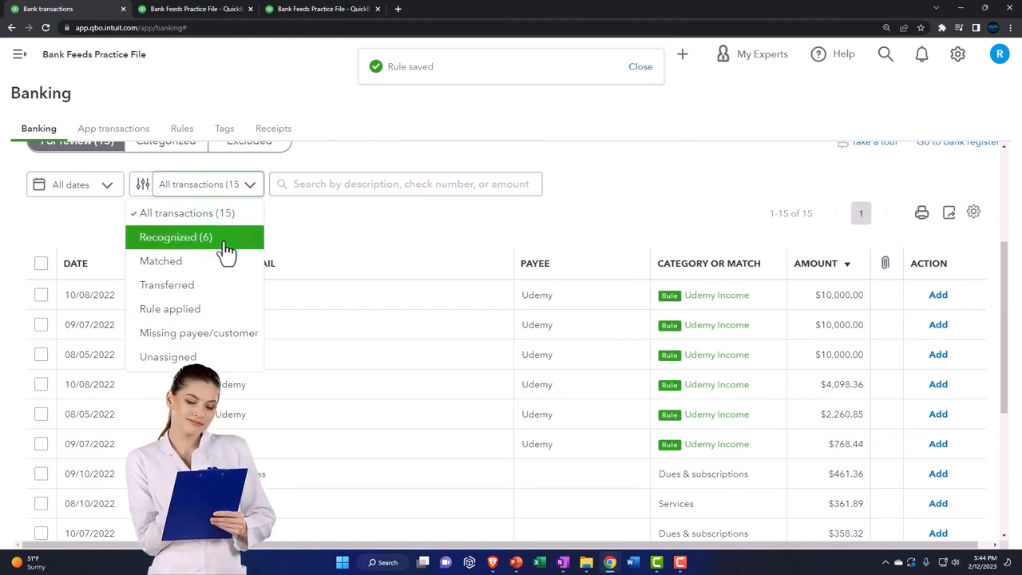
pyautogui.click(175, 237)
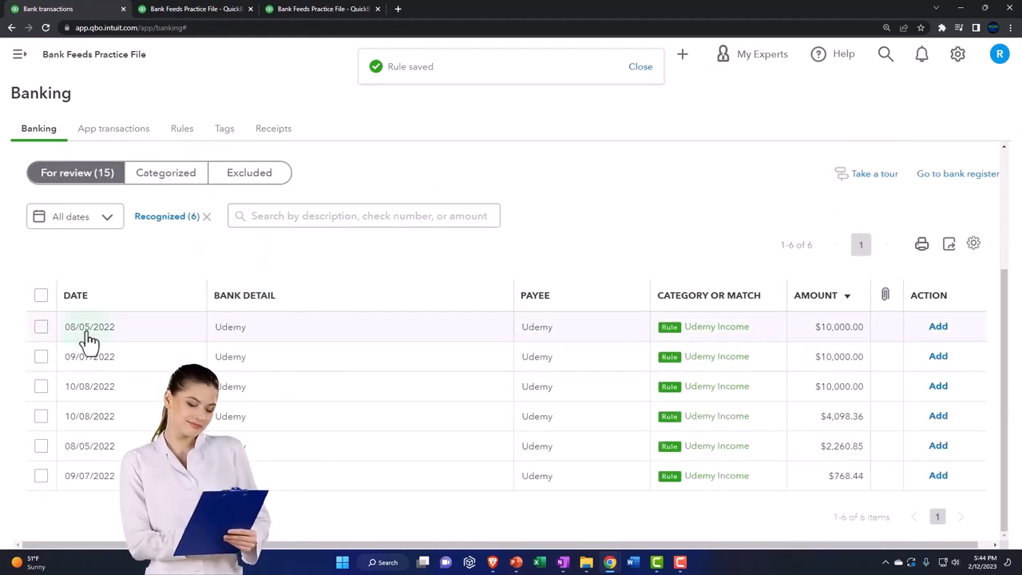
pyautogui.click(41, 294)
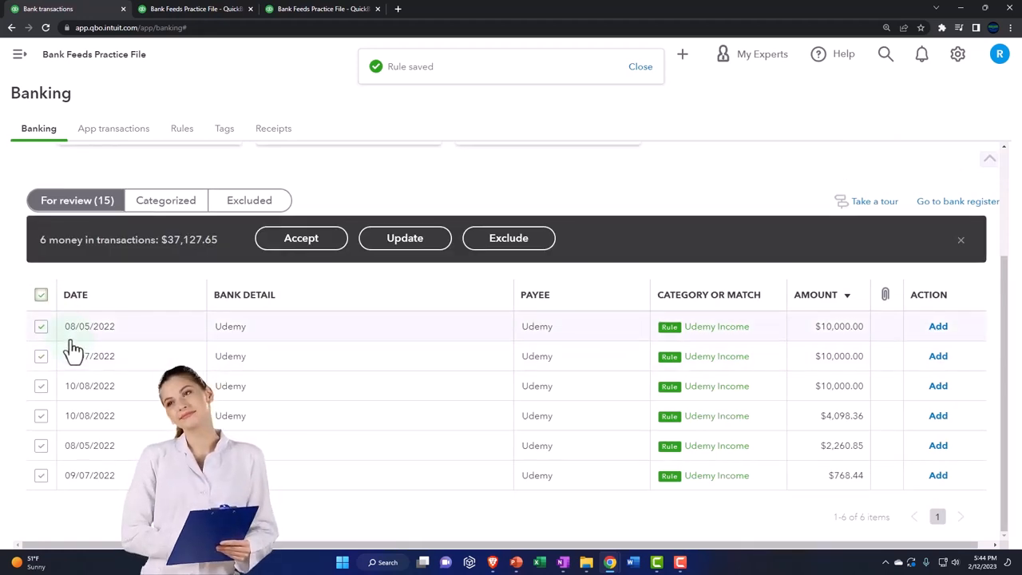
pyautogui.click(41, 326)
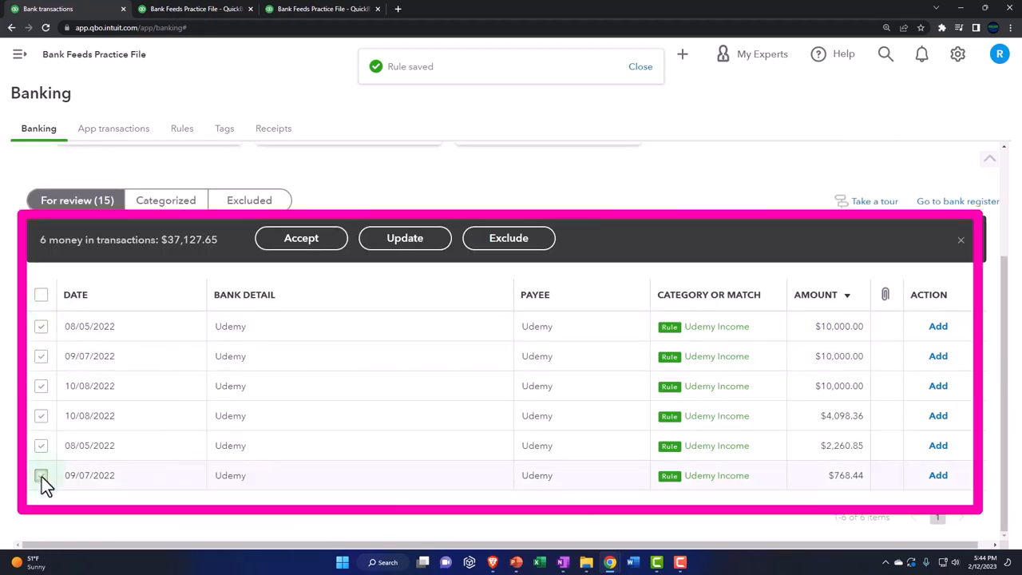
pyautogui.click(40, 475)
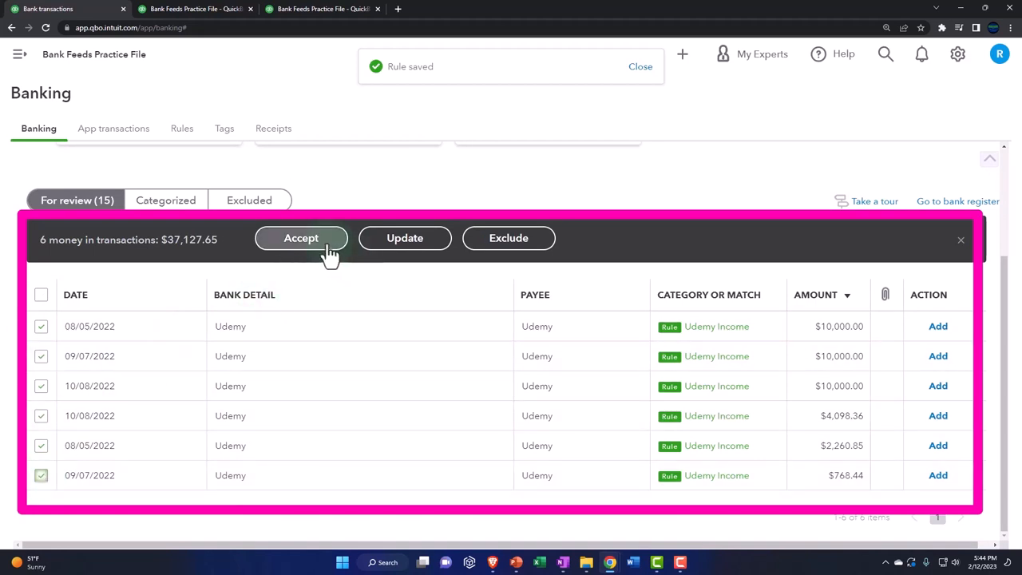
pyautogui.click(301, 238)
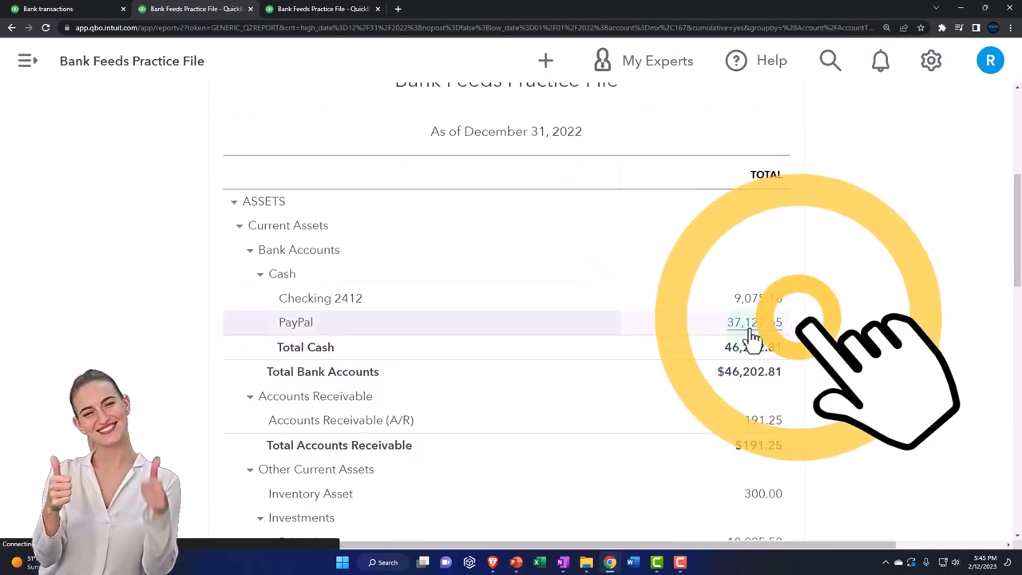
# Drill into the balance sheet's PayPal total and review, then close, the 08/05/2022 Udemy deposit
pyautogui.click(743, 321)
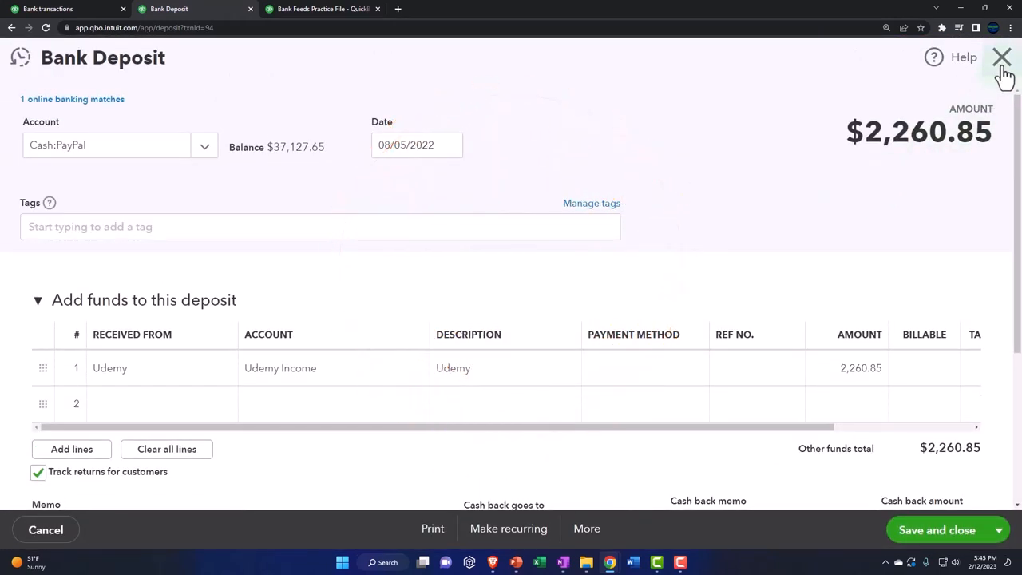
pyautogui.click(1002, 58)
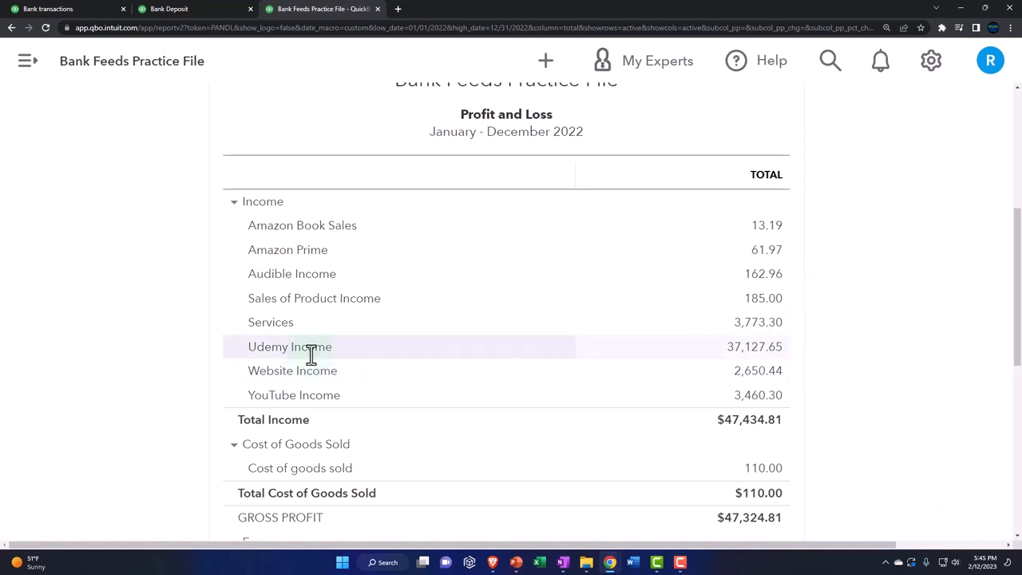
# Drill into the Udemy Income transactions, then return to the report summary
pyautogui.click(754, 346)
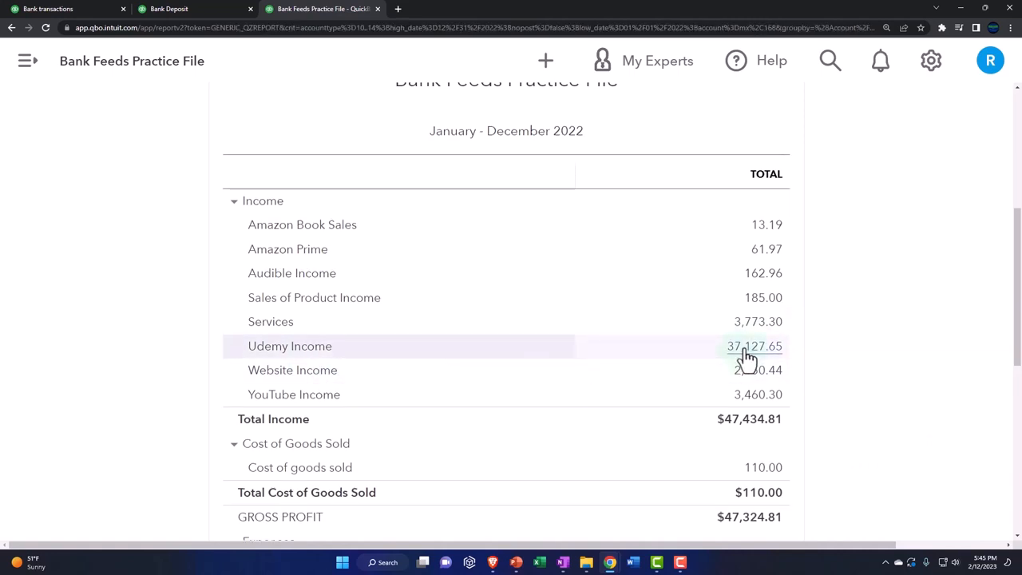
pyautogui.click(754, 346)
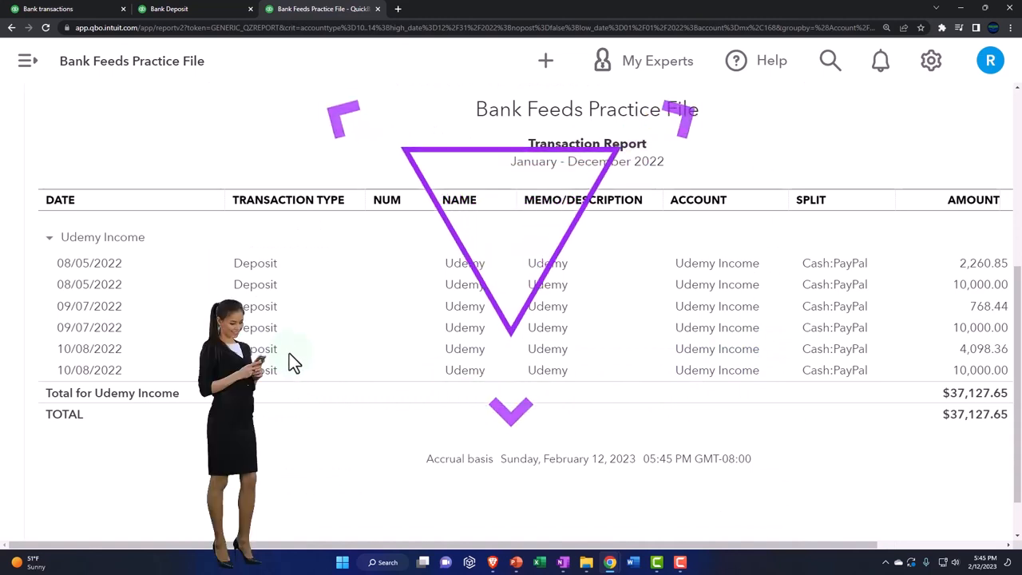
pyautogui.click(546, 61)
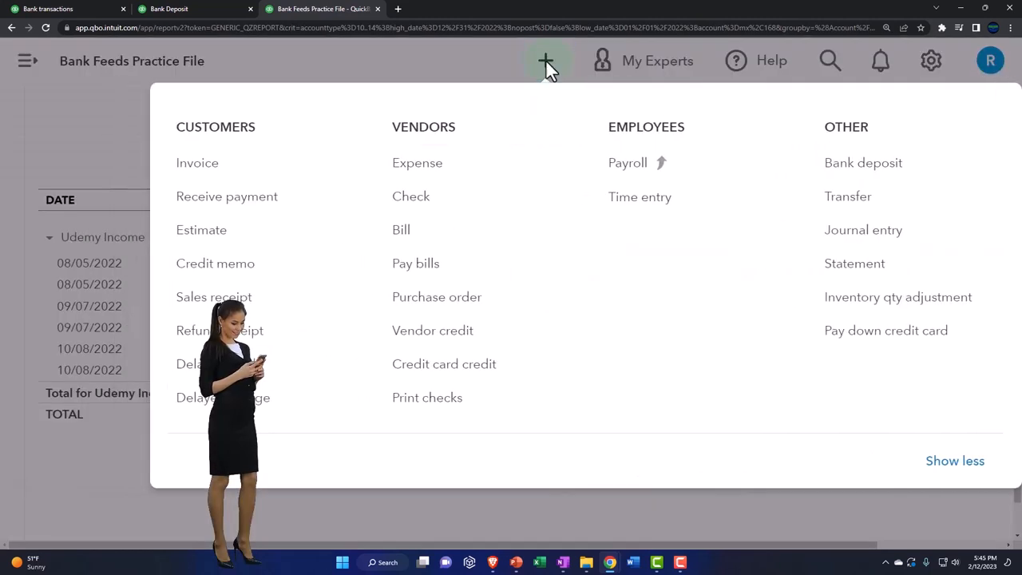
pyautogui.moveTo(214, 296)
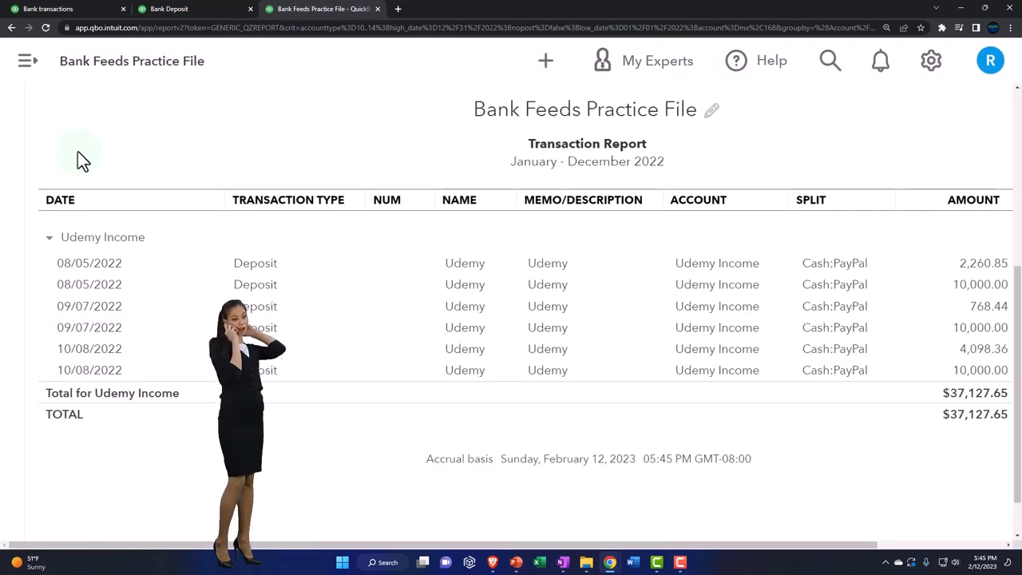
pyautogui.moveTo(26, 258)
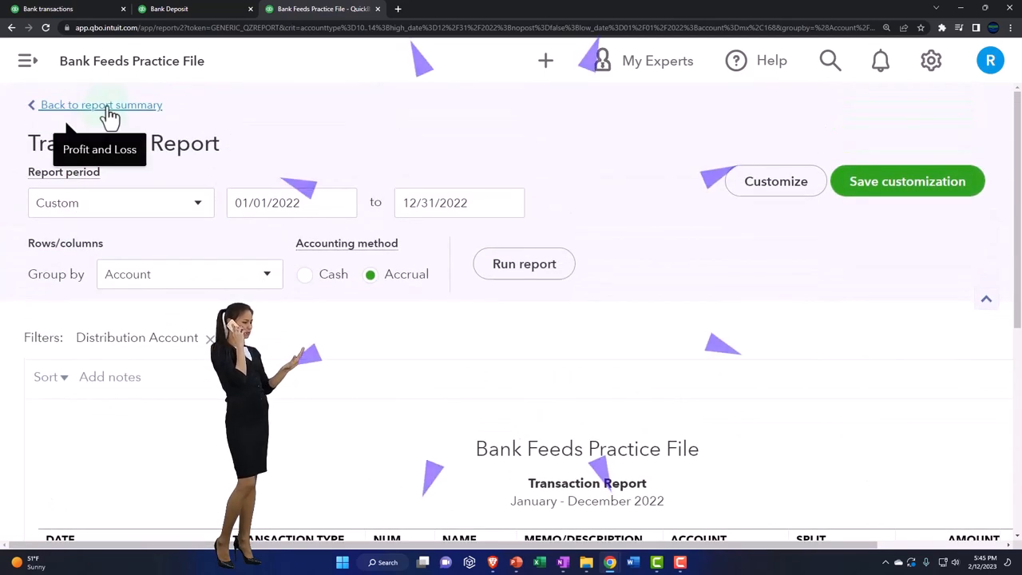
pyautogui.click(101, 105)
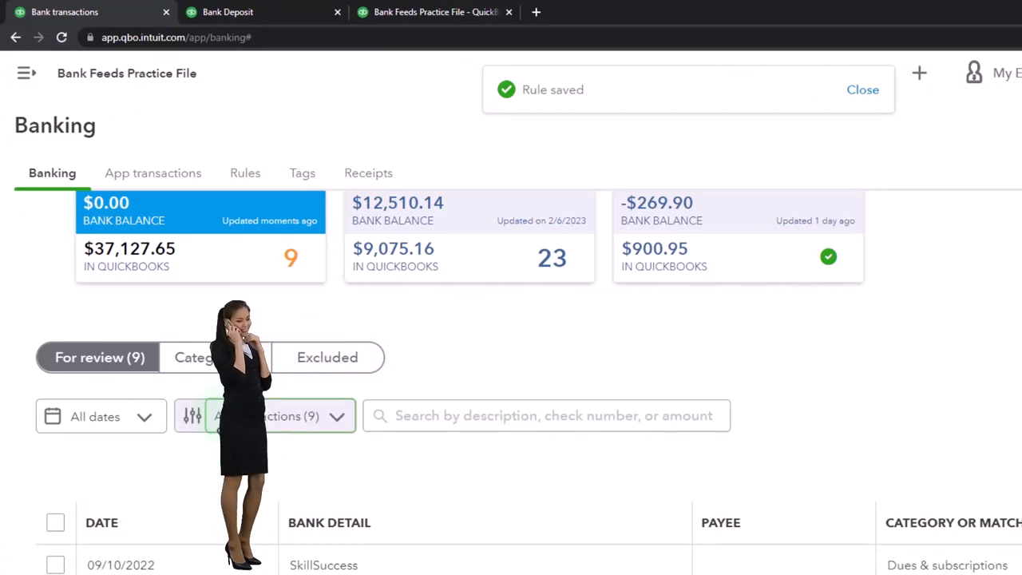
# Add SkillSuccess as a new customer payee on the 09/10/2022 SkillSuccess deposit
pyautogui.scroll(-3)
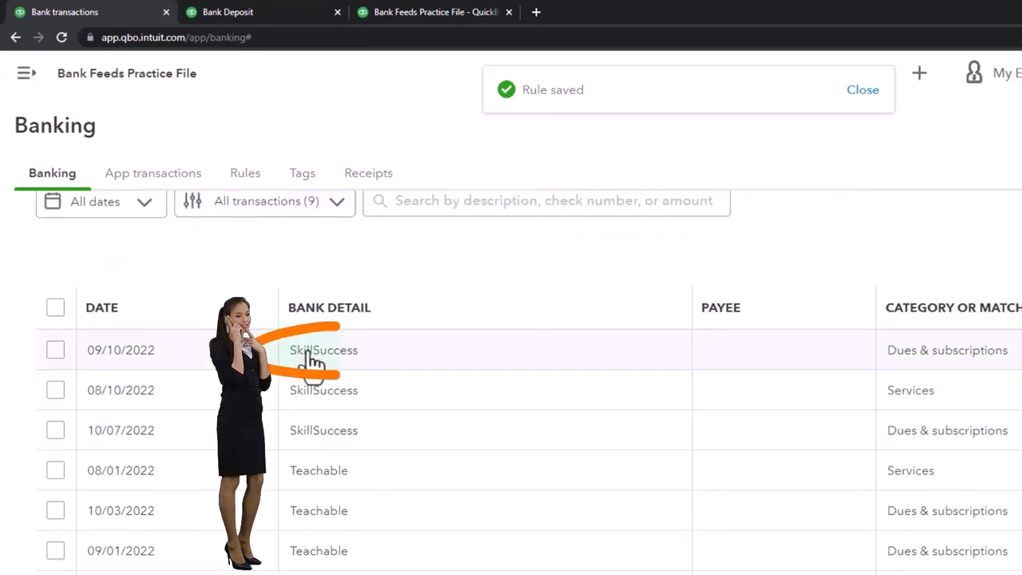
pyautogui.click(323, 350)
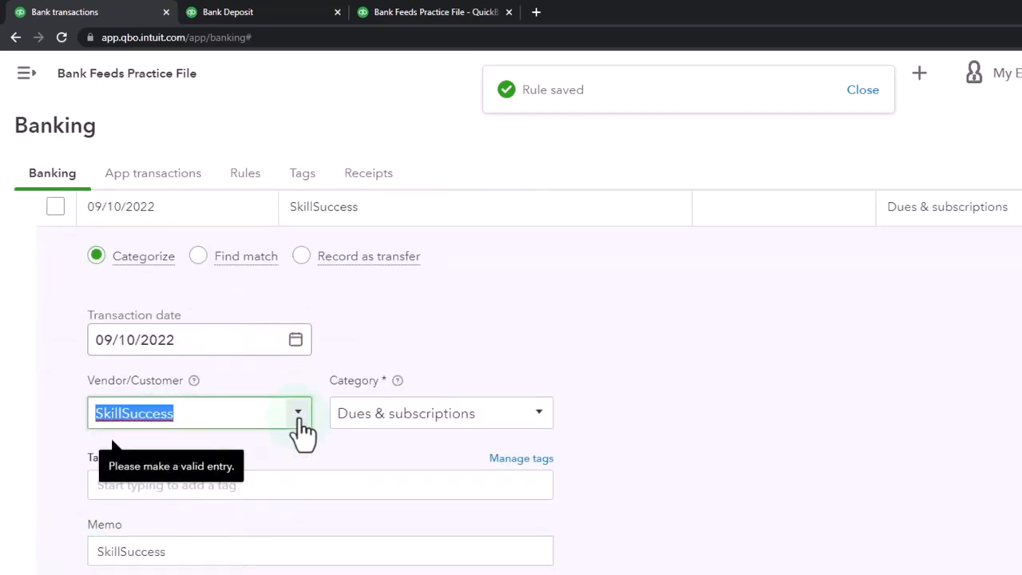
pyautogui.click(297, 412)
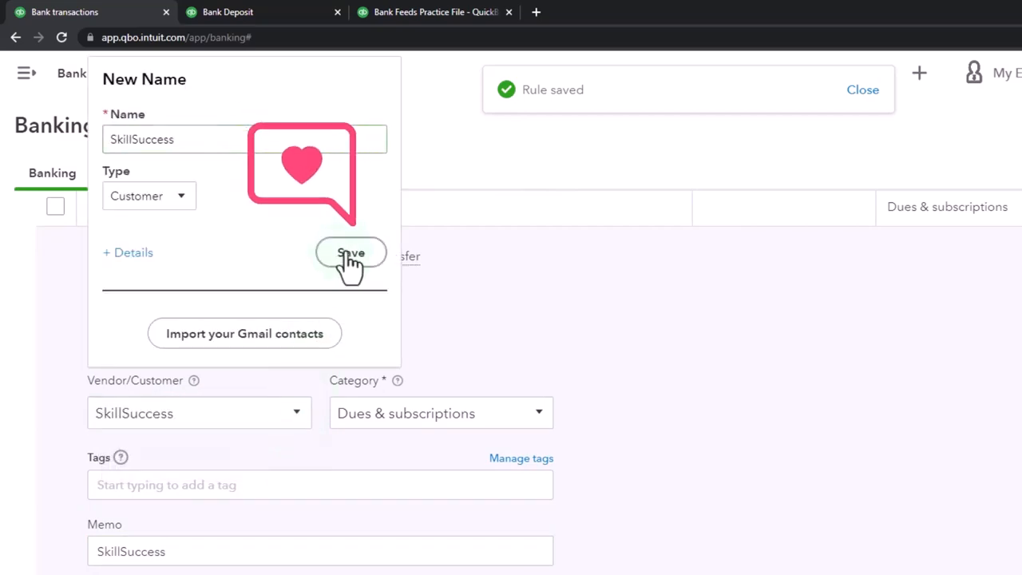
pyautogui.click(351, 255)
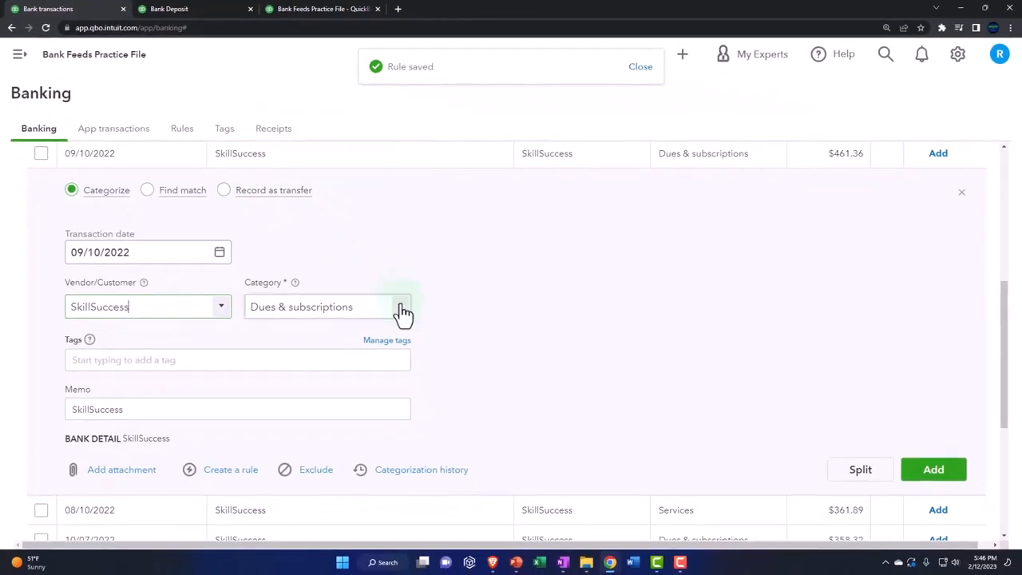
pyautogui.click(400, 307)
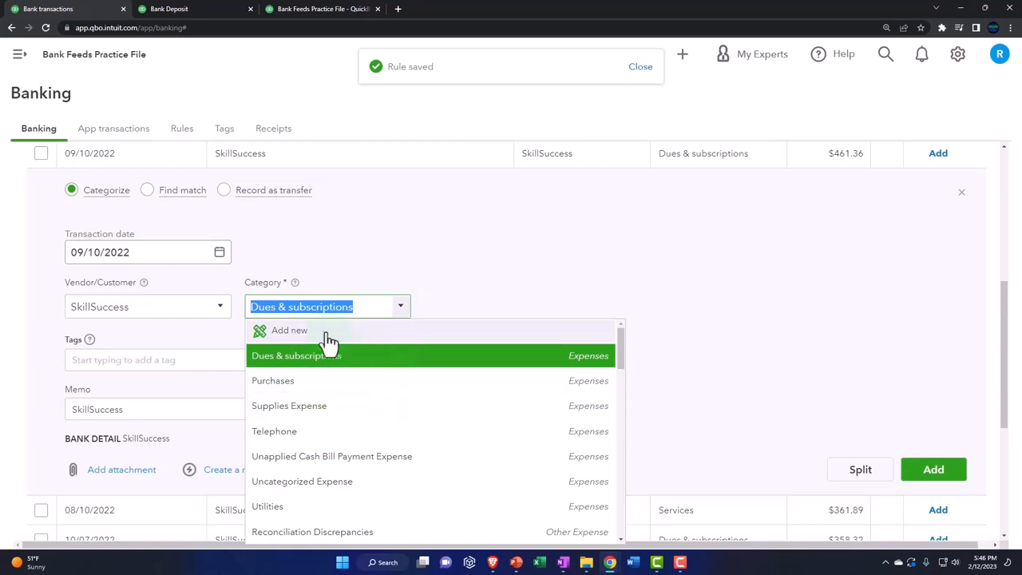
# Add a 'SkillSuccess Income' account of type Income as the deposit's category
pyautogui.click(289, 330)
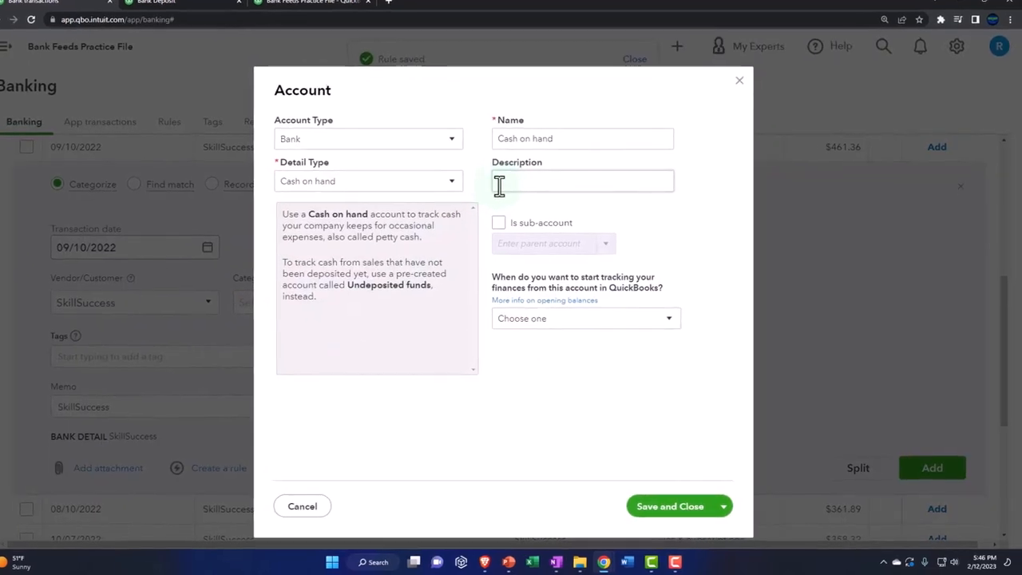
pyautogui.click(367, 180)
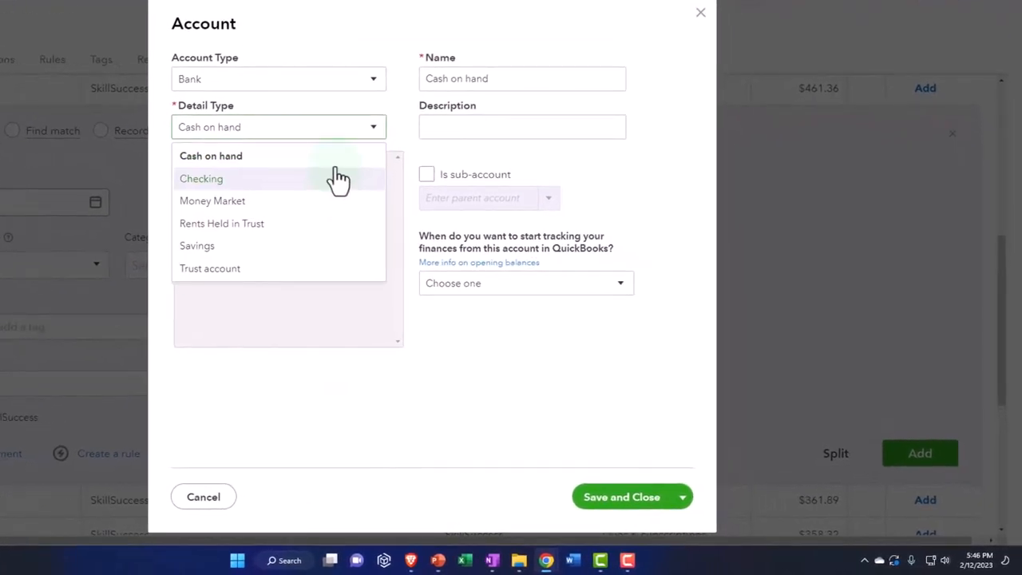
pyautogui.click(278, 78)
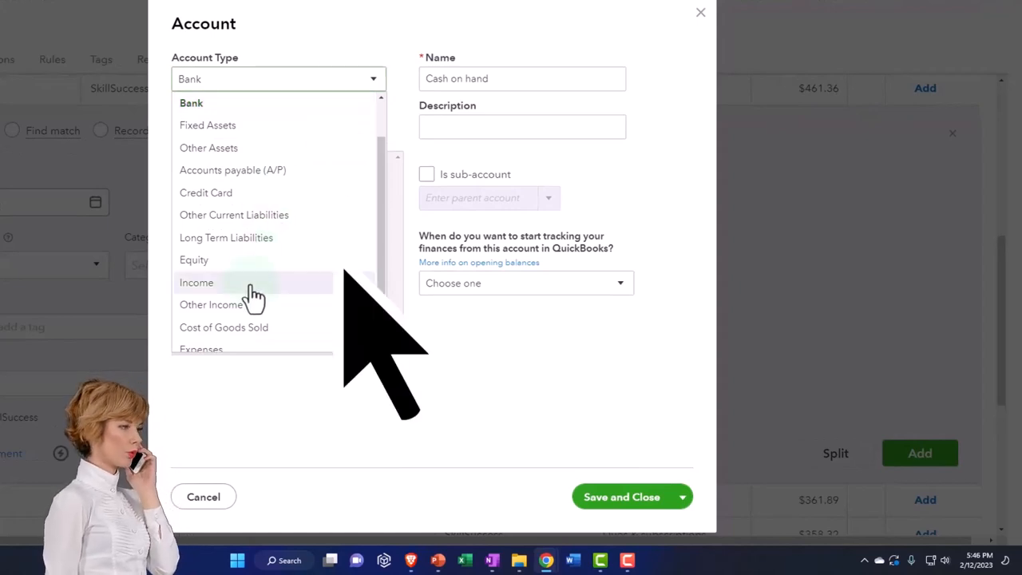
pyautogui.click(196, 282)
pyautogui.write('SkillSuccess')
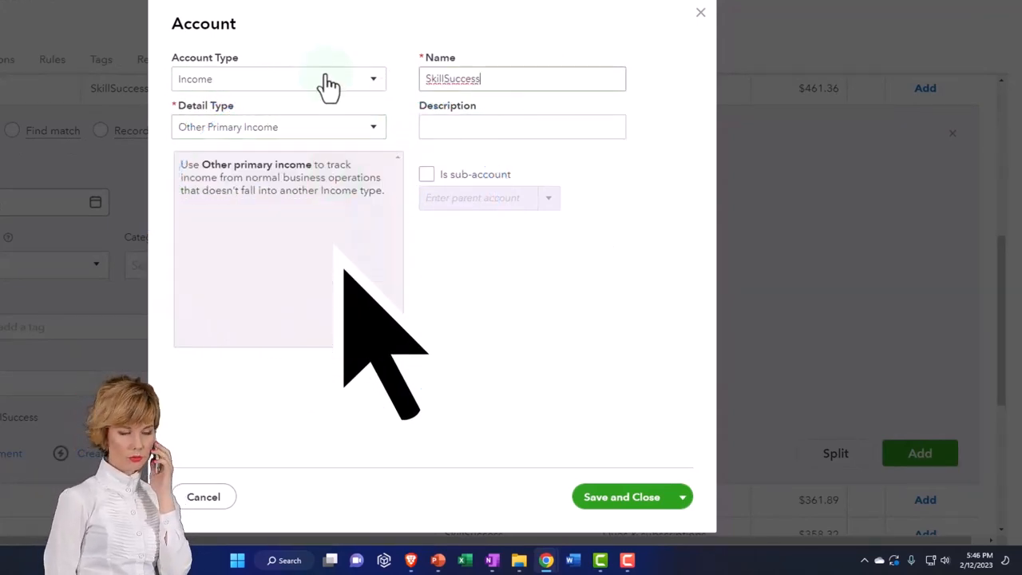
pyautogui.write('Income')
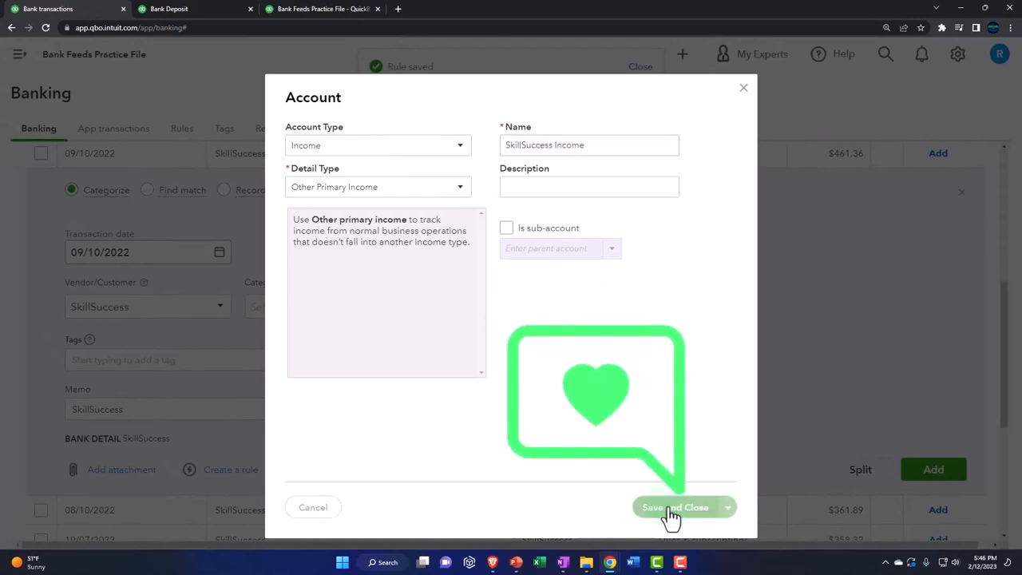
pyautogui.click(675, 507)
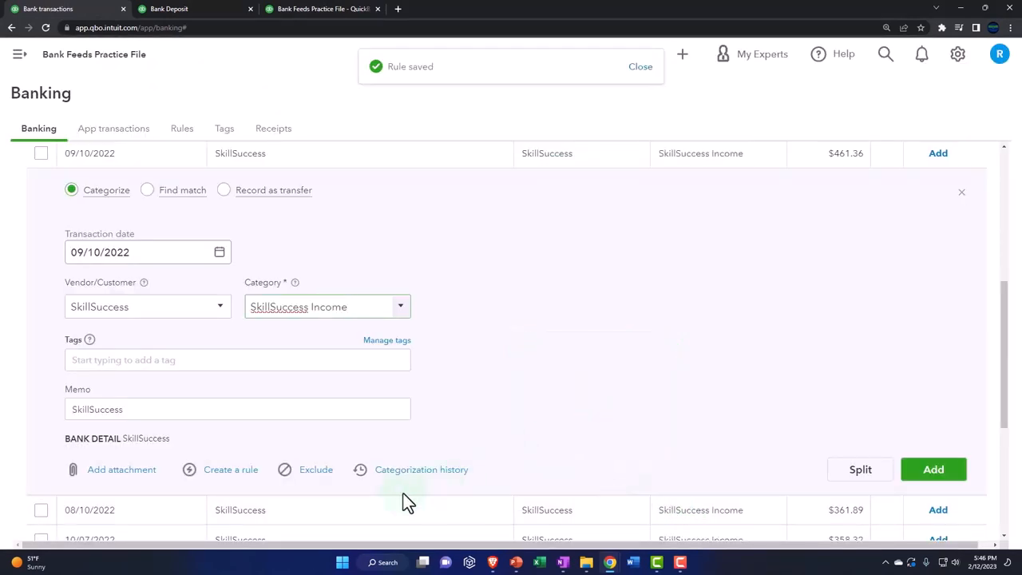
# Save a rule named 'SkillSuccess' matching on bank text
pyautogui.click(230, 469)
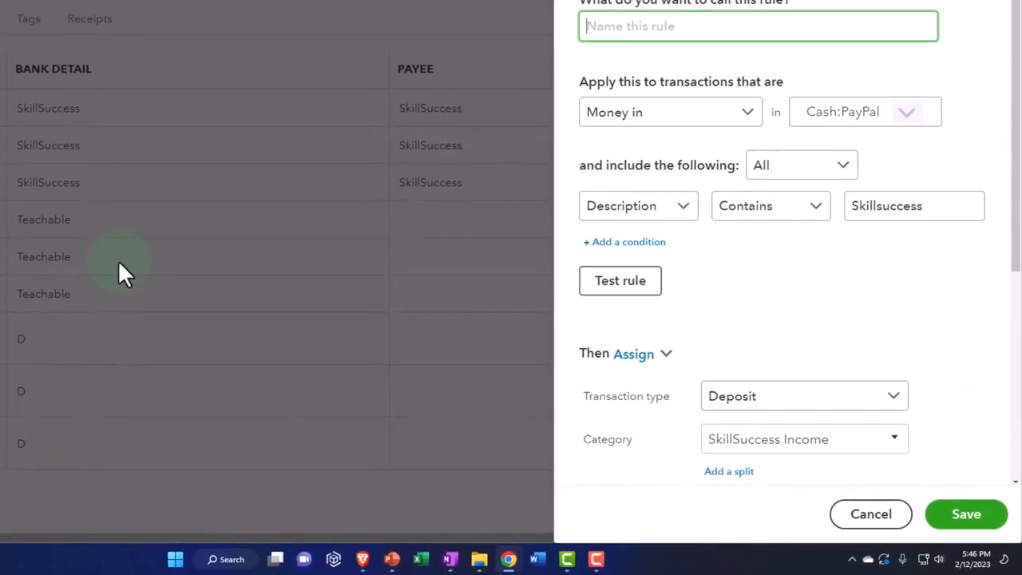
pyautogui.write('SkillSuccess')
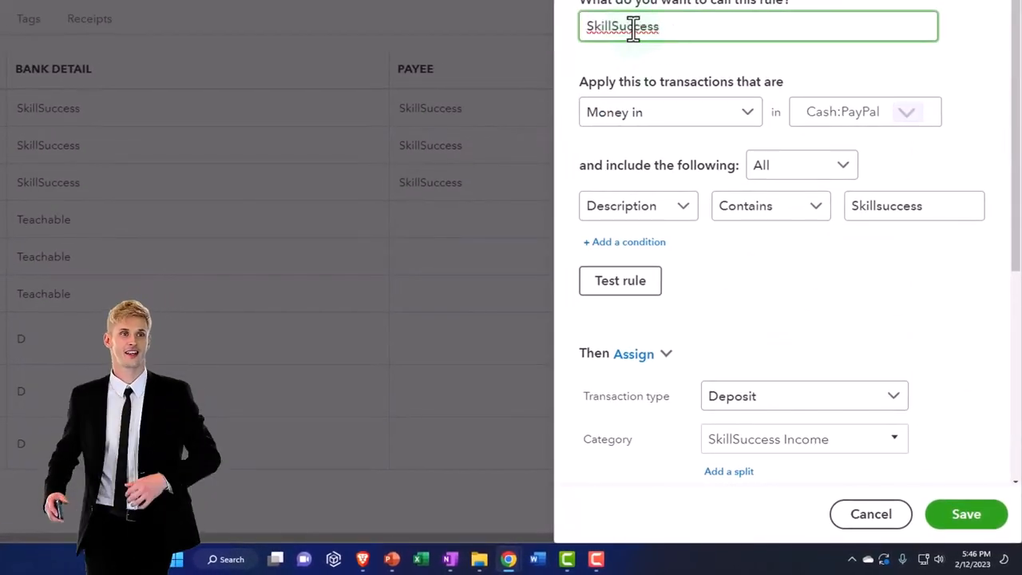
pyautogui.click(637, 206)
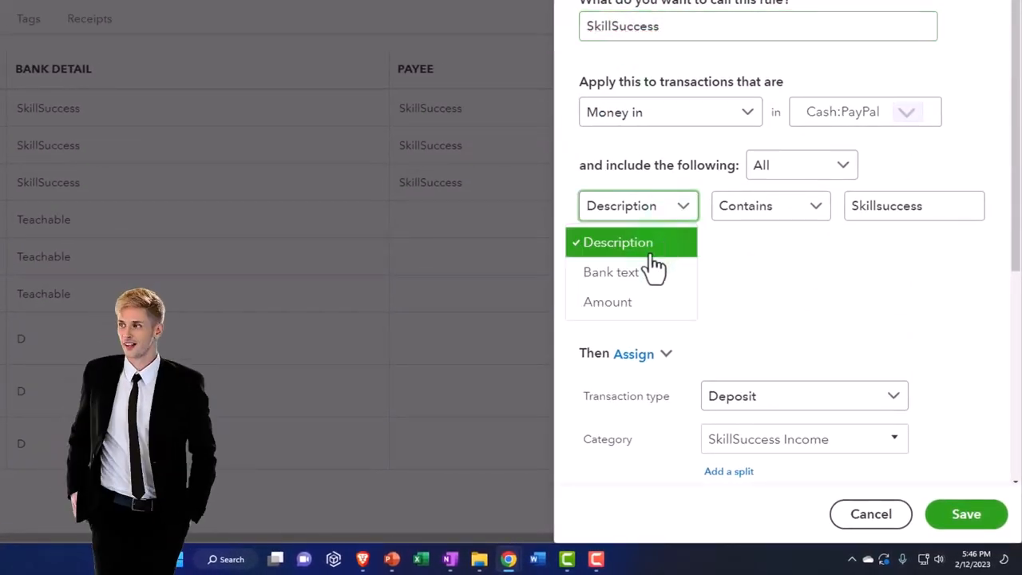
pyautogui.click(611, 271)
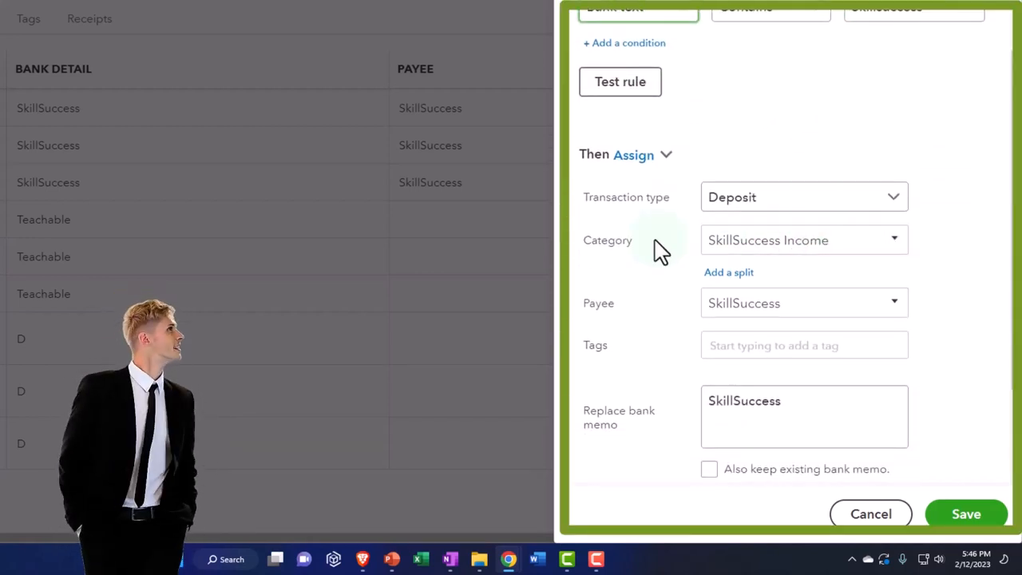
pyautogui.scroll(-3)
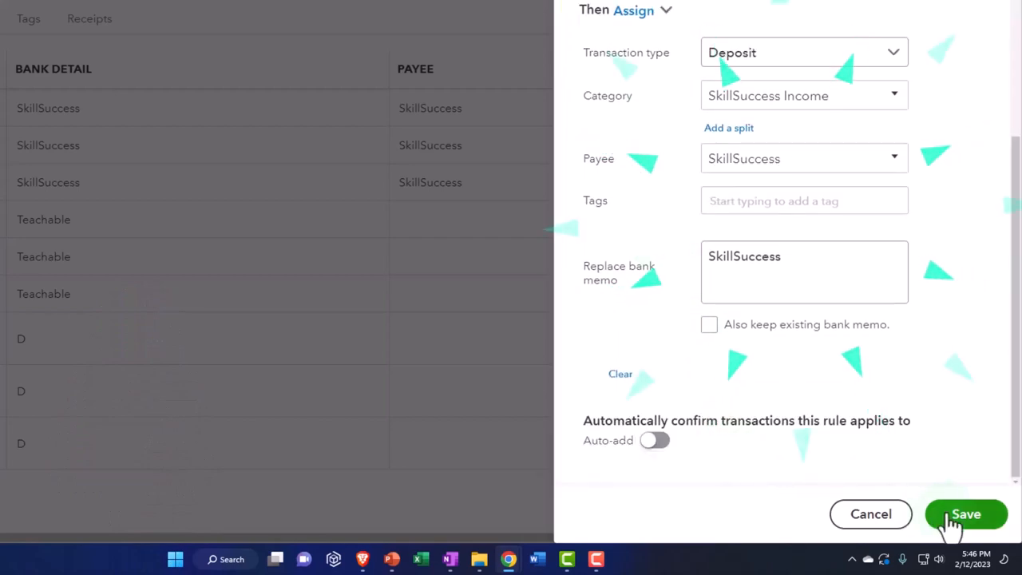
pyautogui.click(965, 513)
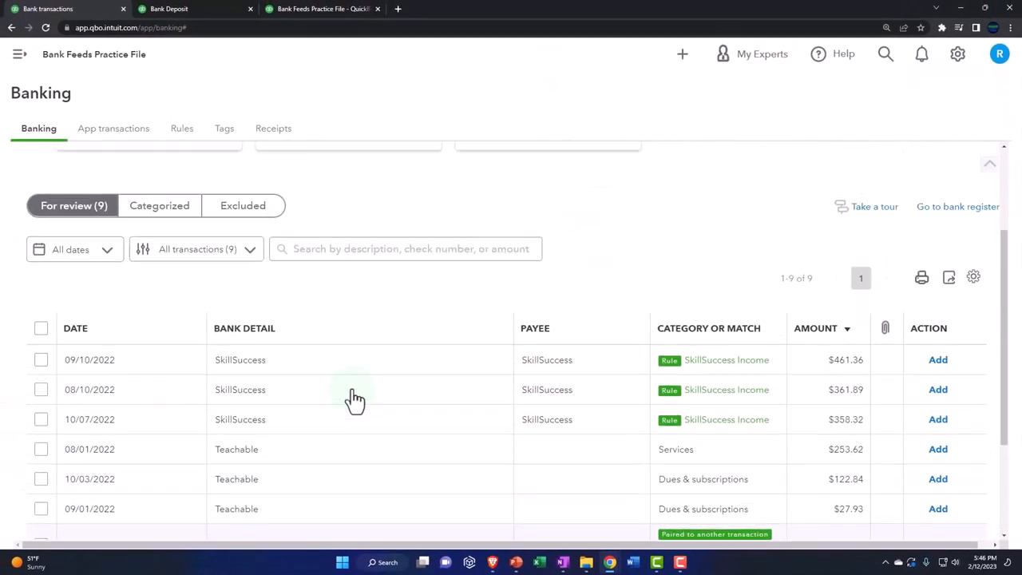
# Filter the feed and batch-accept the three SkillSuccess deposits
pyautogui.click(195, 249)
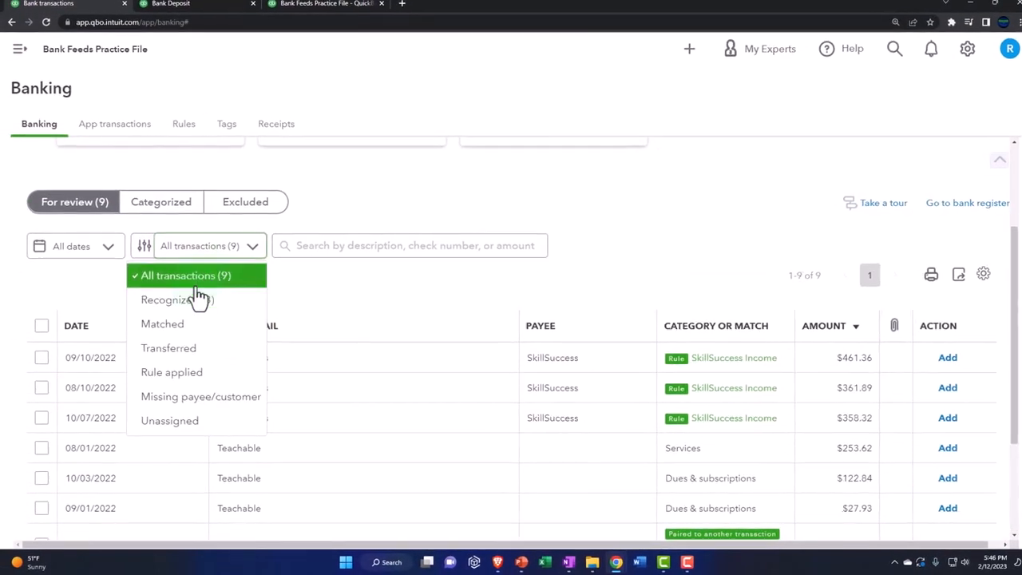
pyautogui.click(168, 299)
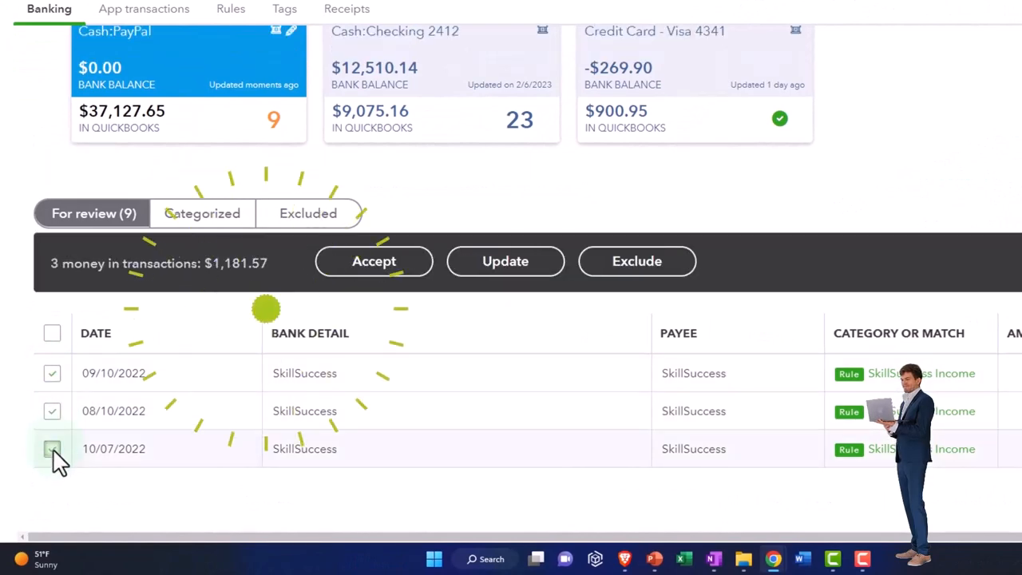
pyautogui.click(52, 448)
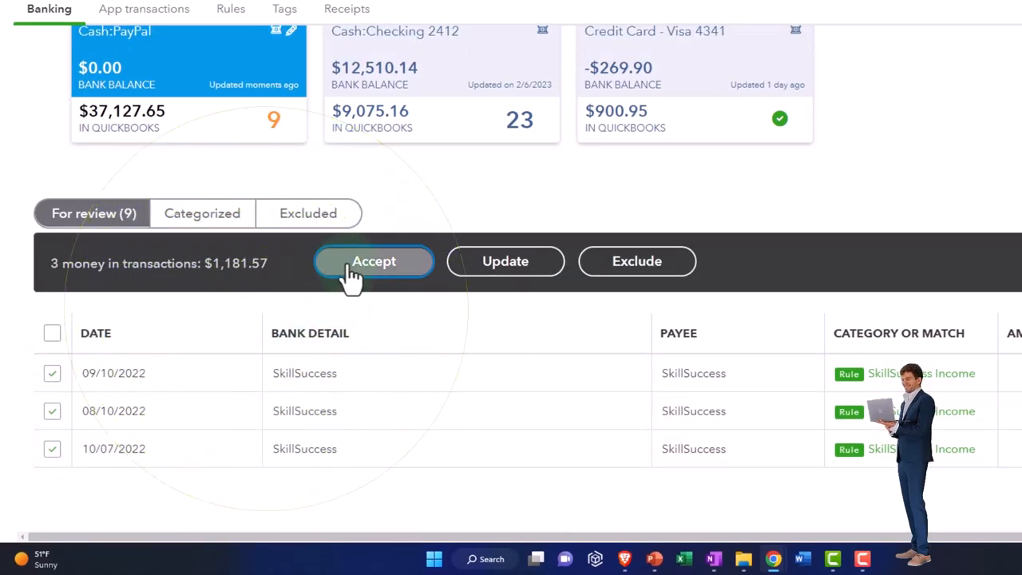
pyautogui.click(374, 261)
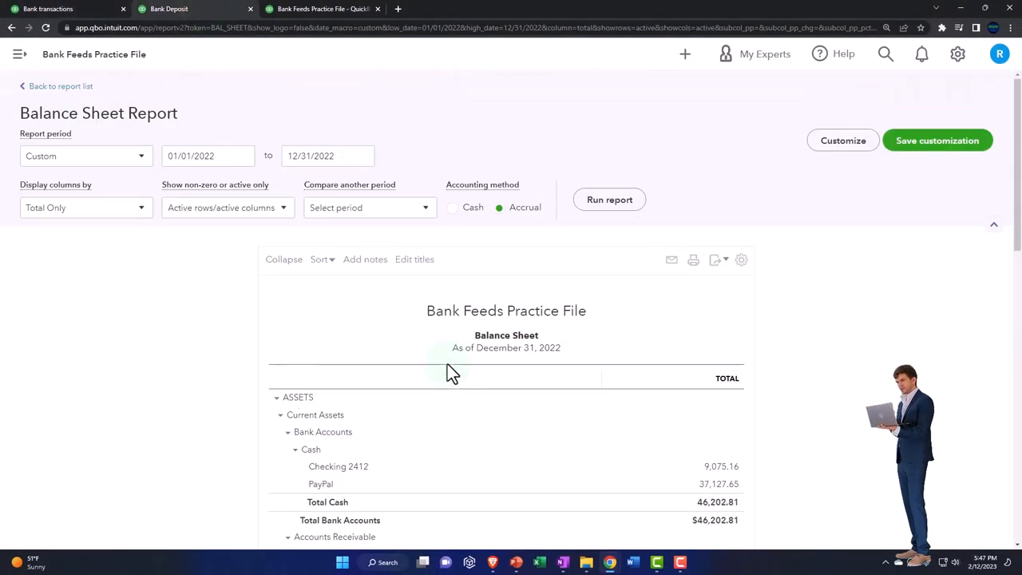
# Leave the Checking 2412 transaction detail and review PayPal's 38,309.22 balance on the Balance Sheet
pyautogui.scroll(-3)
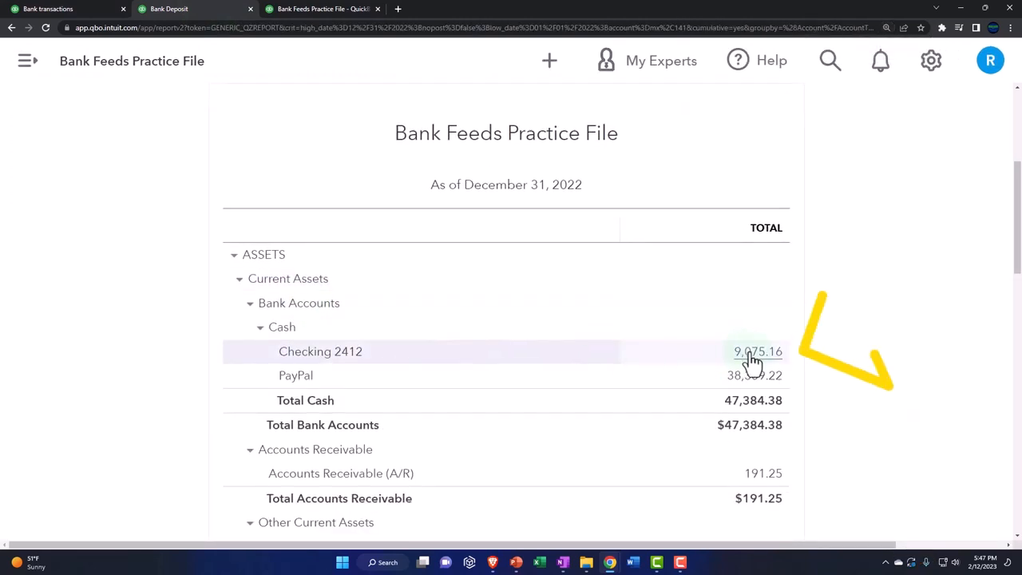
pyautogui.click(757, 352)
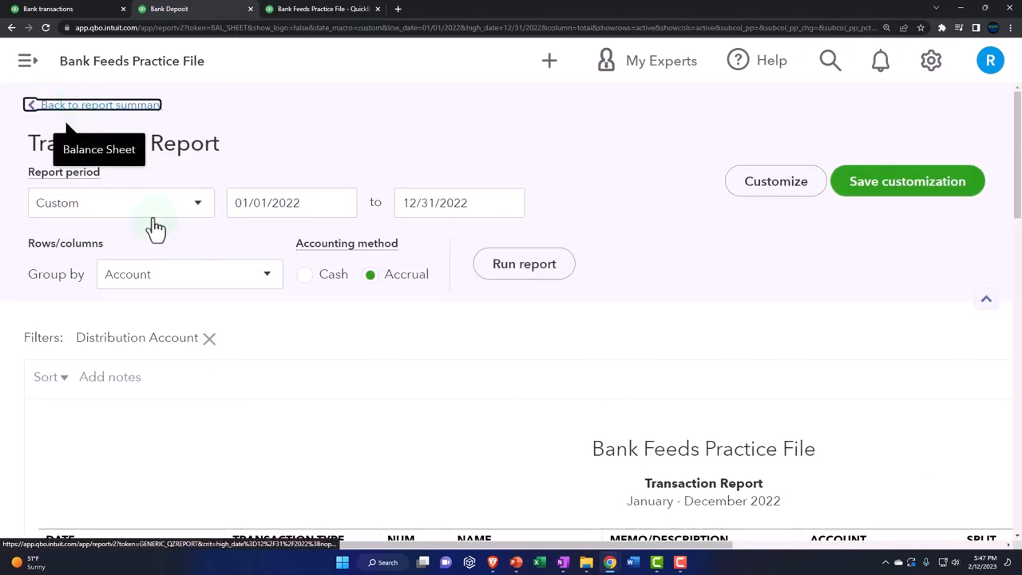
pyautogui.click(754, 323)
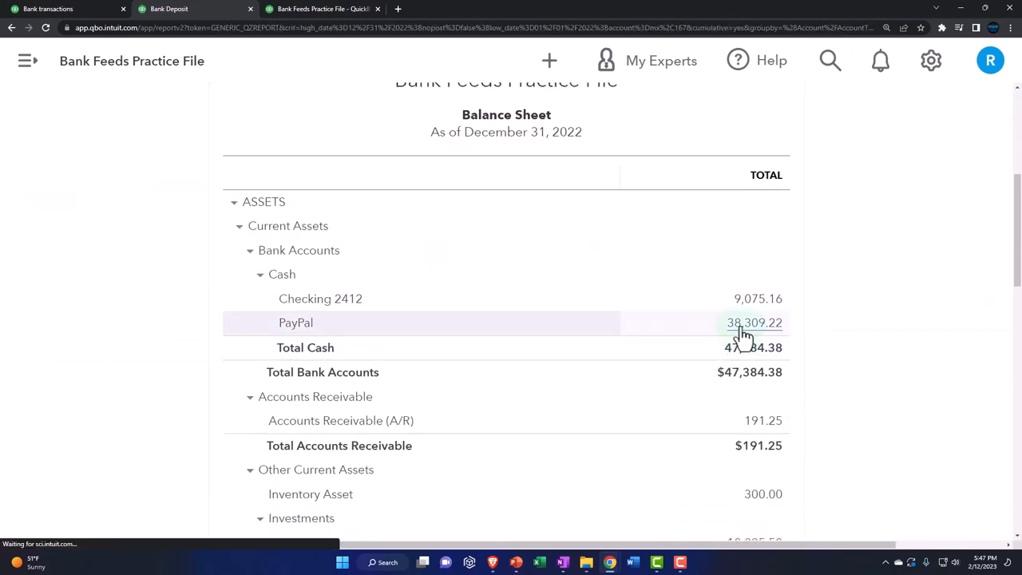
pyautogui.click(754, 323)
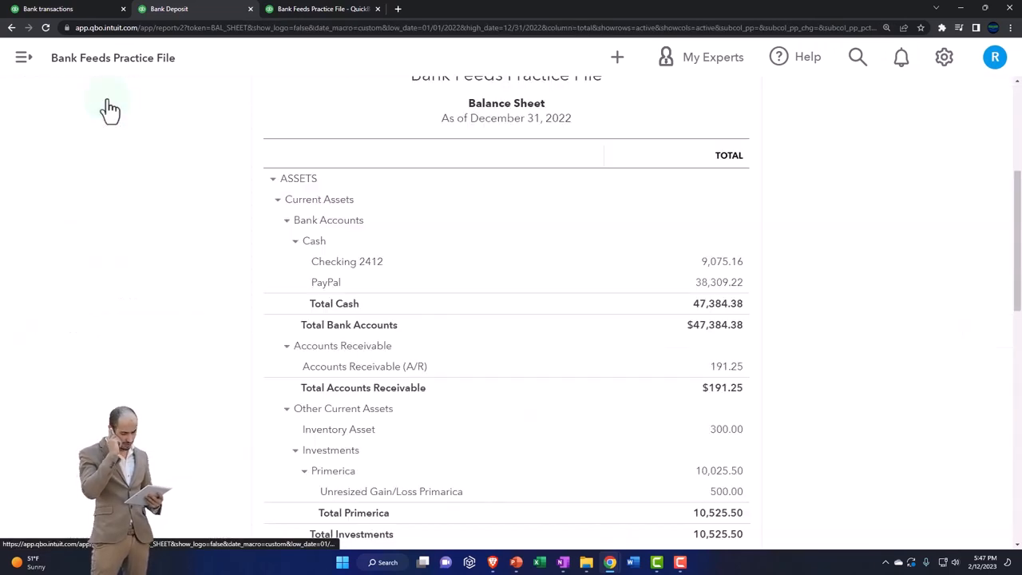
pyautogui.click(319, 9)
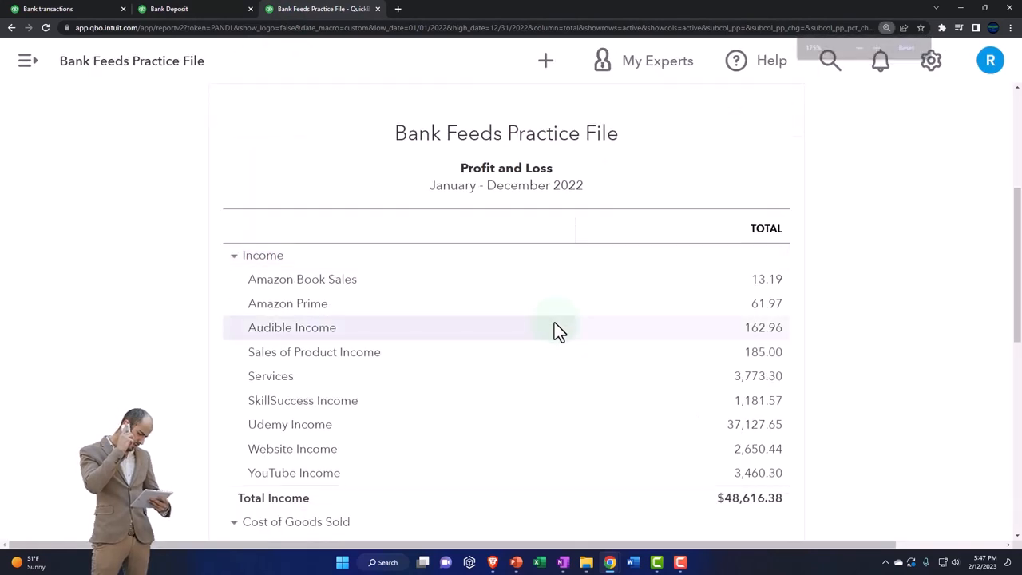
pyautogui.moveTo(758, 400)
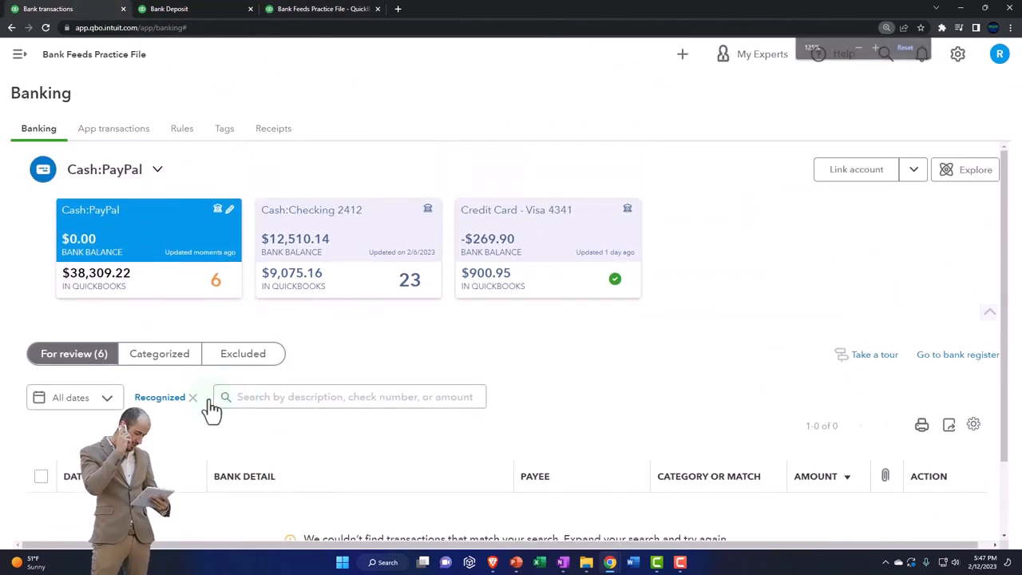
# Clear the filter to show all six transactions, then give the 08/01/2022 Teachable deposit payee Teachable
pyautogui.click(193, 397)
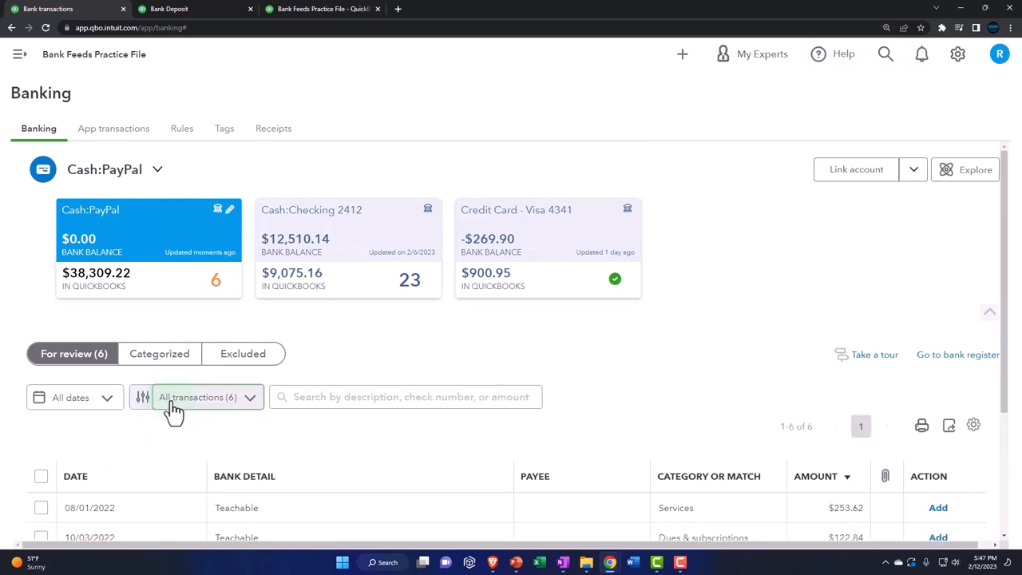
pyautogui.scroll(-3)
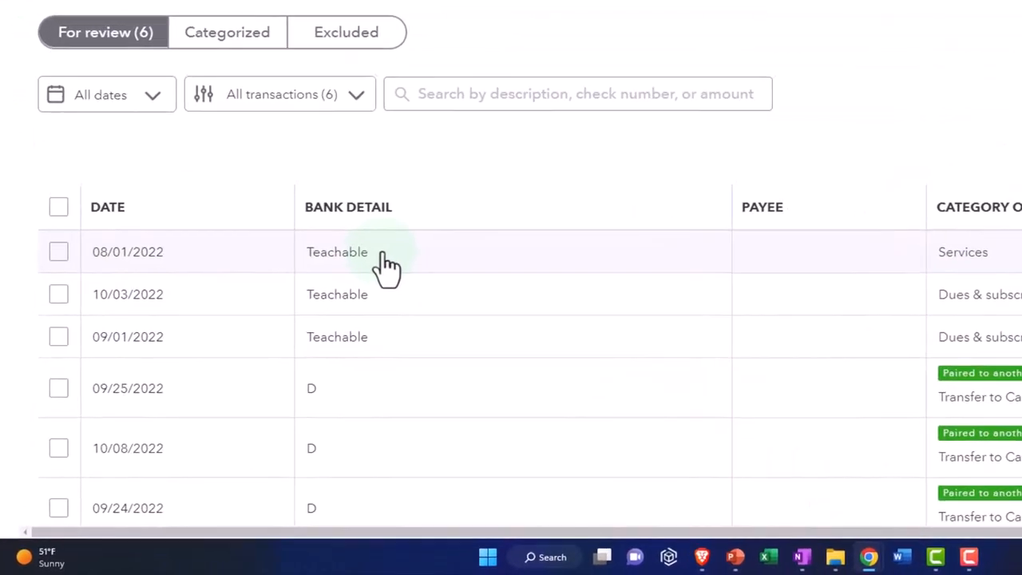
pyautogui.click(337, 251)
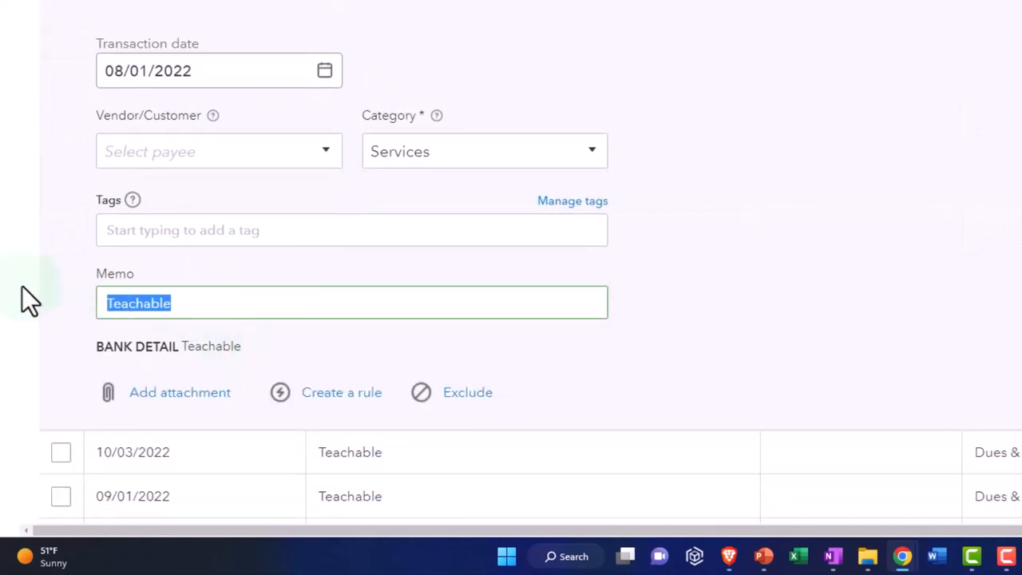
pyautogui.write('Teachable')
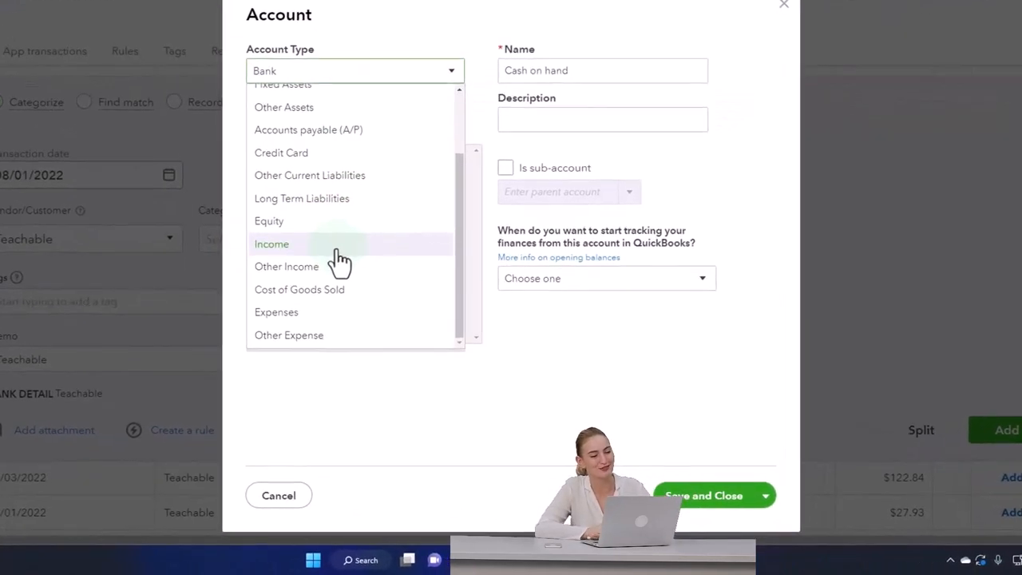
# Save a Teachable Income account (Income, Other Primary Income) and start a Teachable rule
pyautogui.click(271, 244)
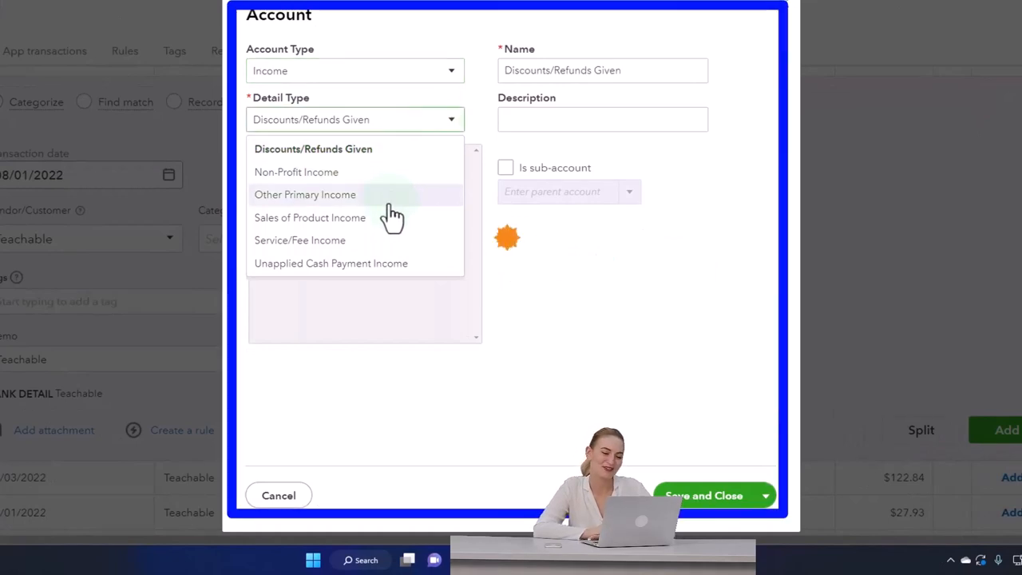
pyautogui.click(305, 194)
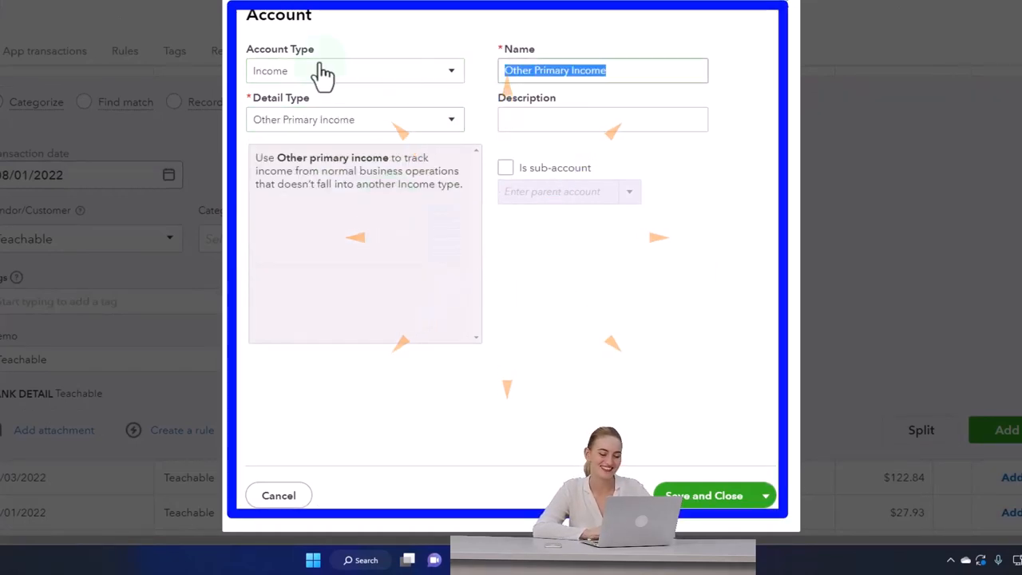
pyautogui.write('Teachable Income')
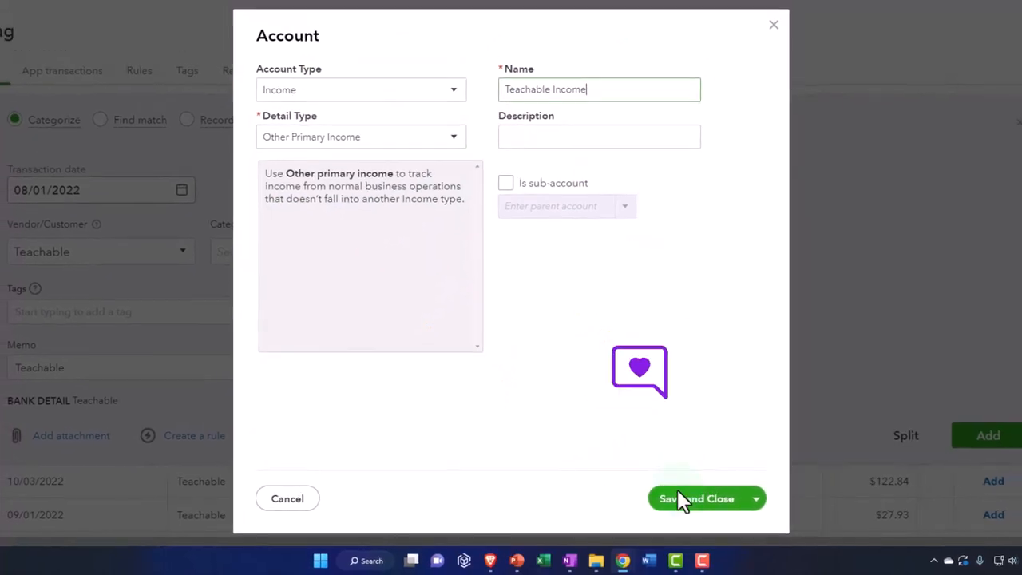
pyautogui.click(696, 498)
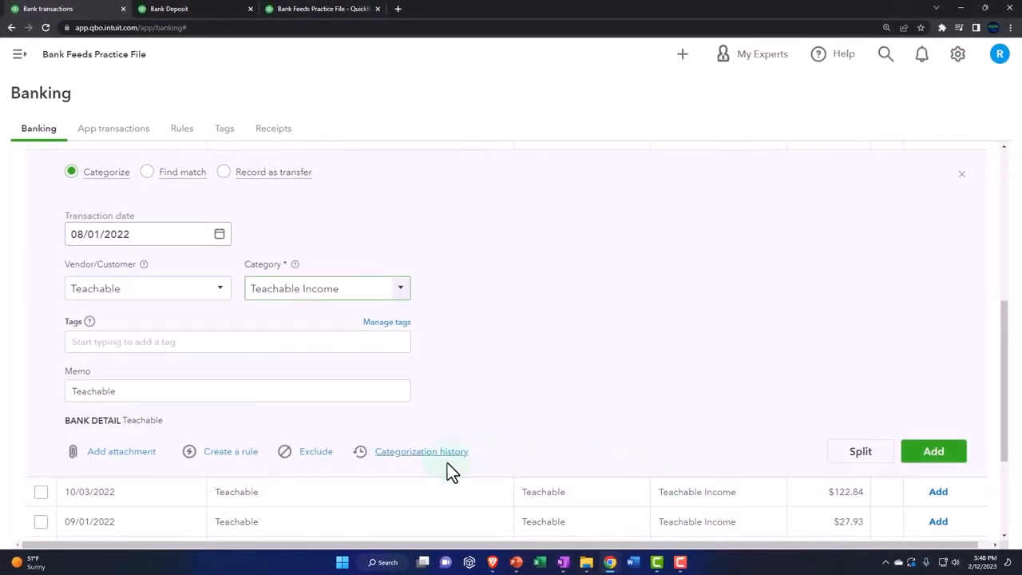
pyautogui.click(230, 452)
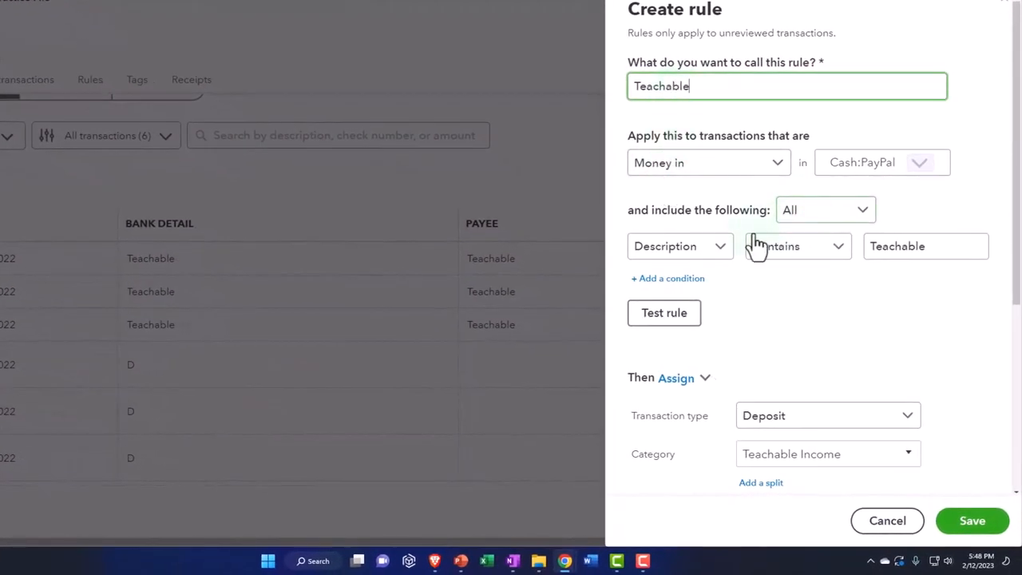
# Save rule 'Teachable': bank text contains Teachable, assigning Teachable Income and payee Teachable
pyautogui.click(680, 246)
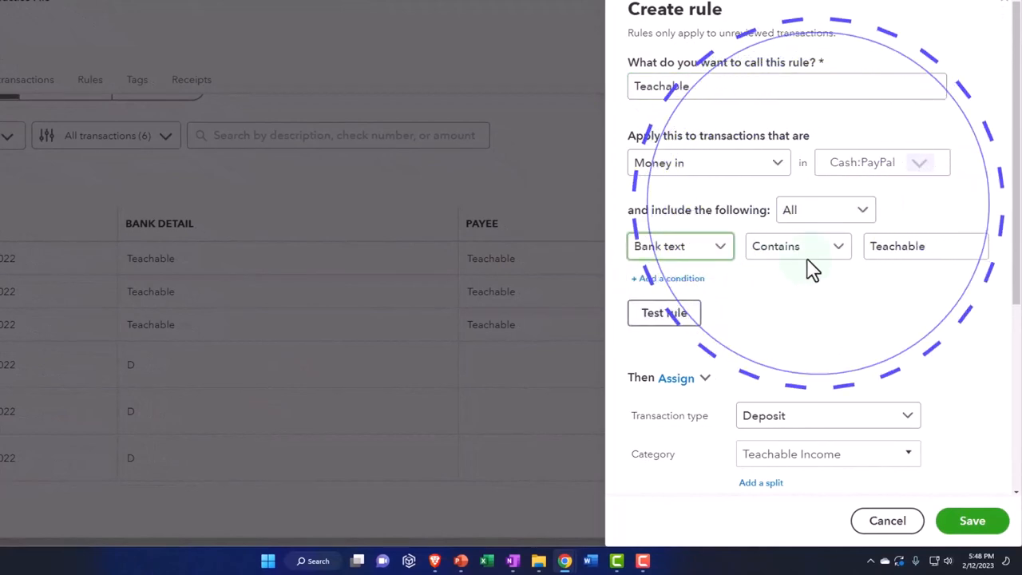
pyautogui.click(924, 246)
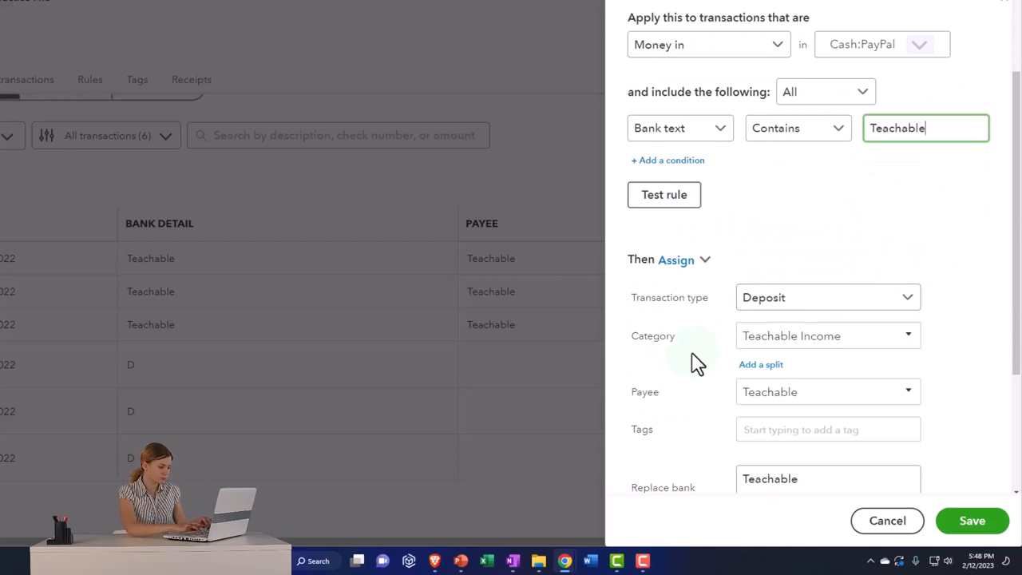
pyautogui.scroll(-3)
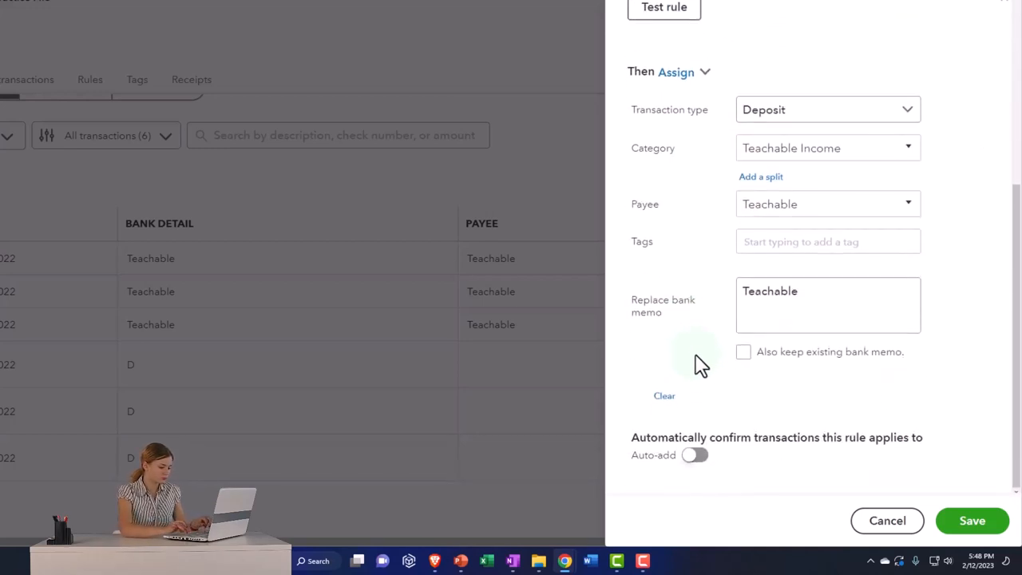
pyautogui.moveTo(687, 487)
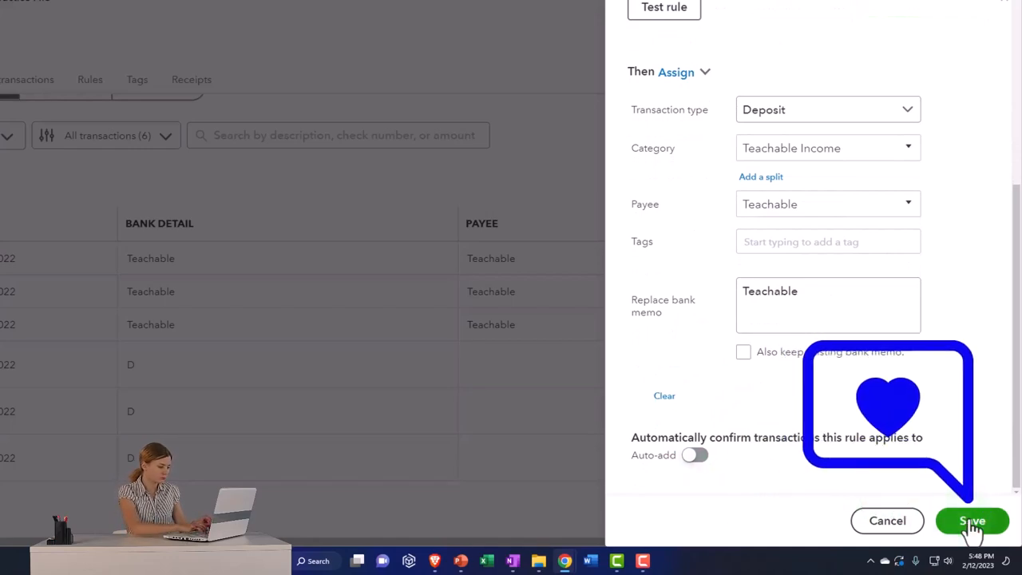
pyautogui.click(972, 521)
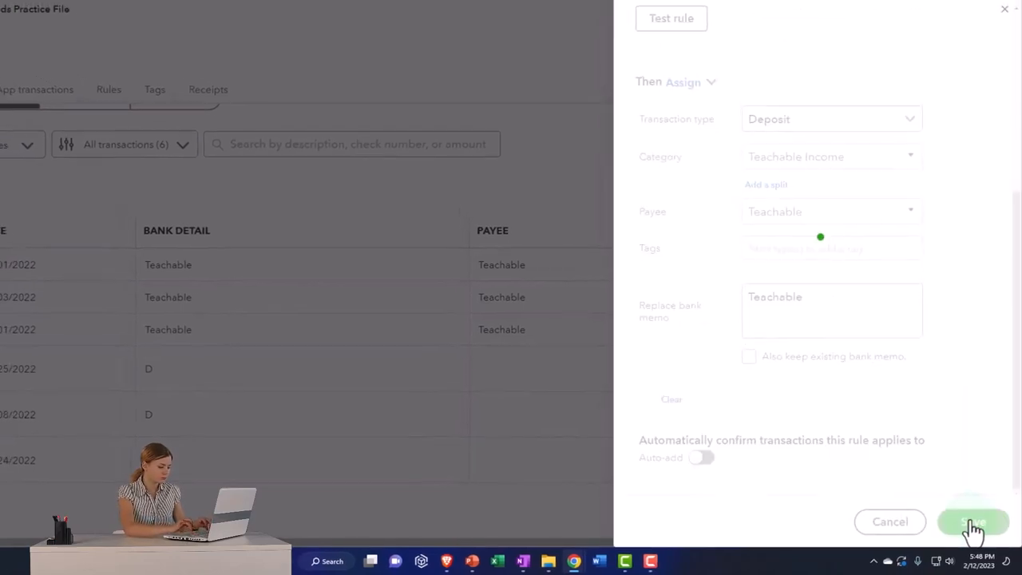
pyautogui.click(972, 522)
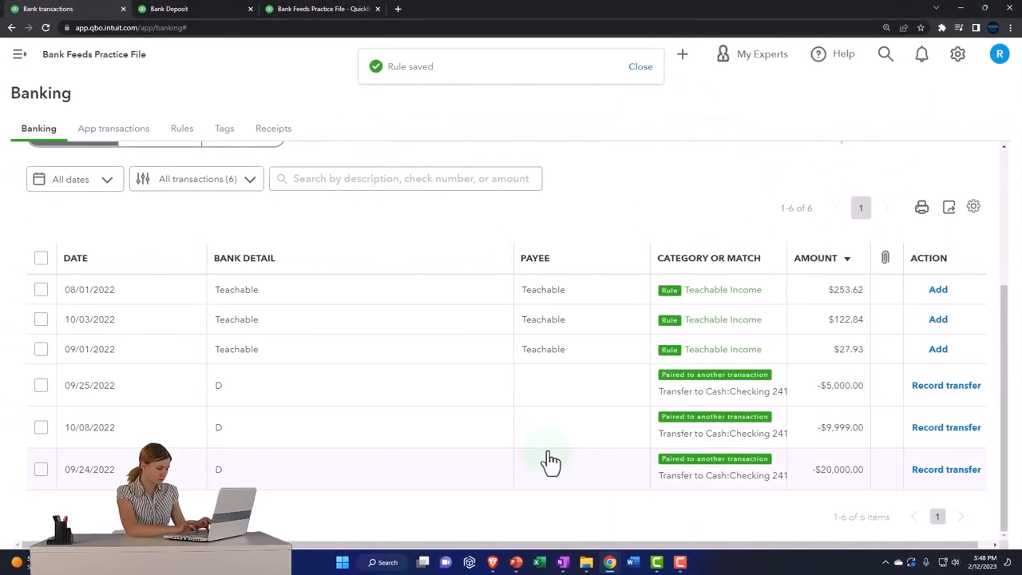
# Filter to Recognized and accept all three Teachable deposits, totalling 404.39 Teachable Income
pyautogui.click(197, 178)
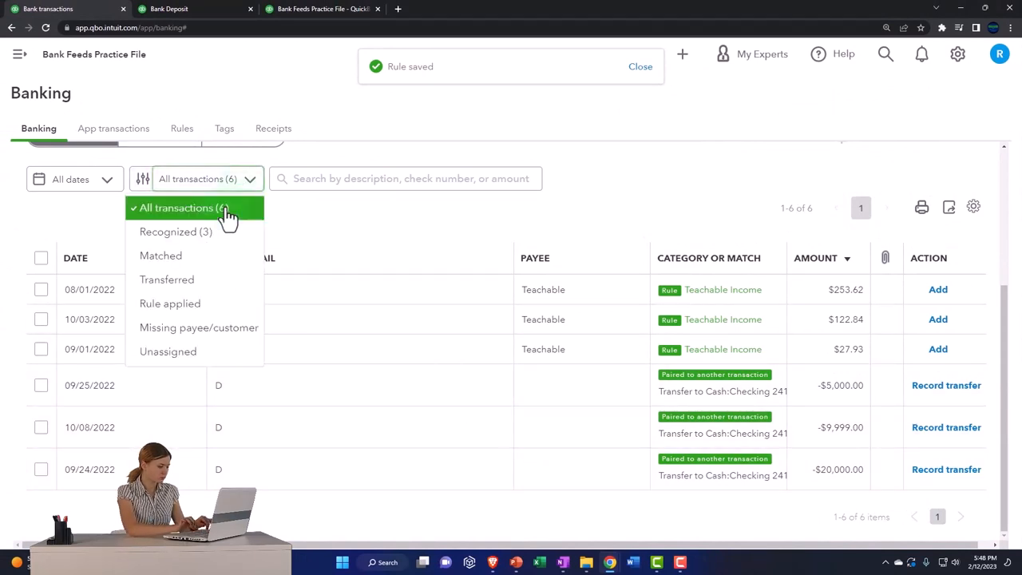
pyautogui.click(176, 231)
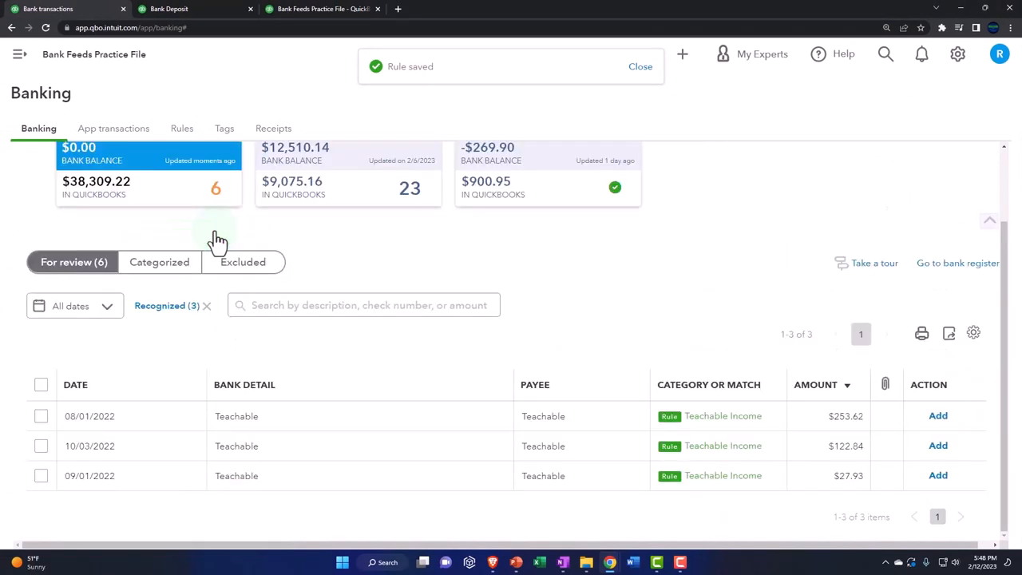
pyautogui.click(41, 416)
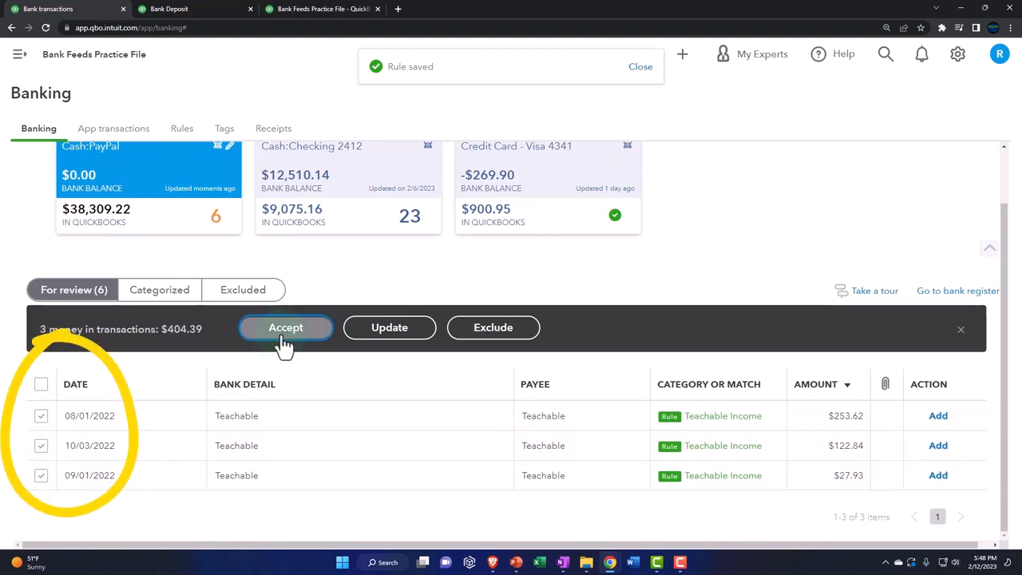
pyautogui.click(285, 328)
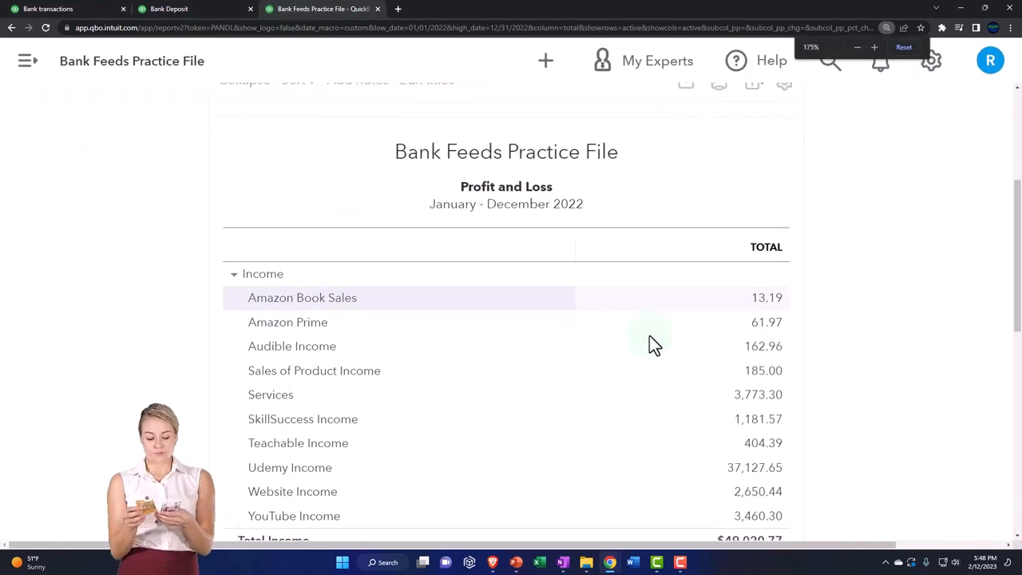
pyautogui.scroll(-3)
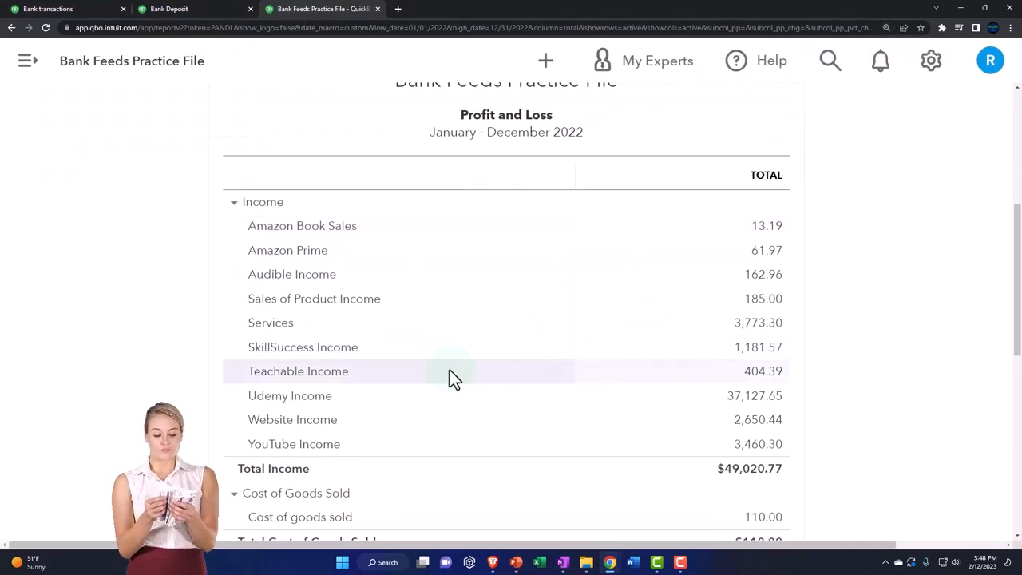